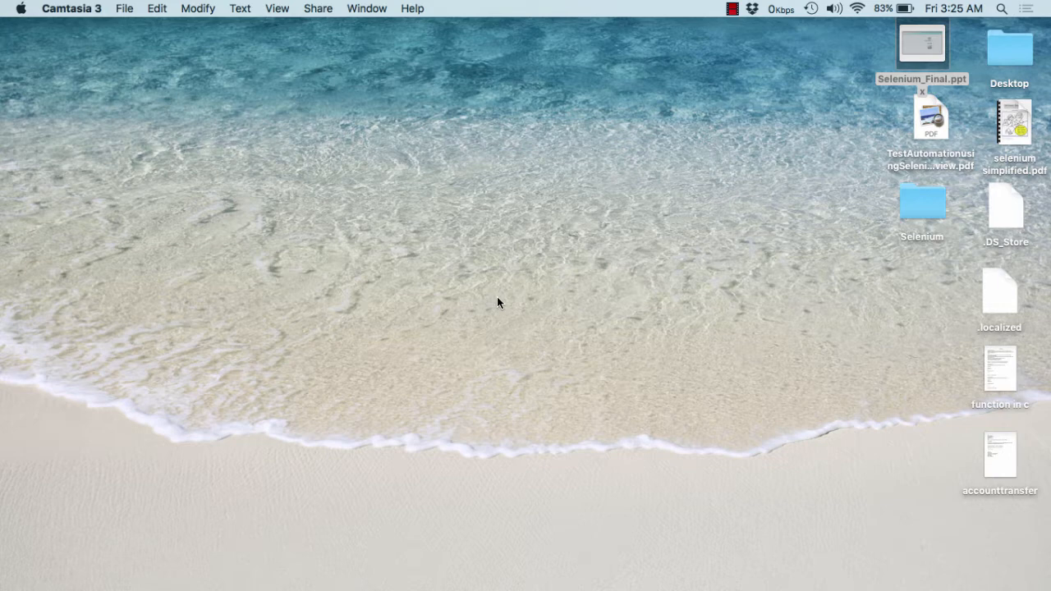
mouse_move(624, 584)
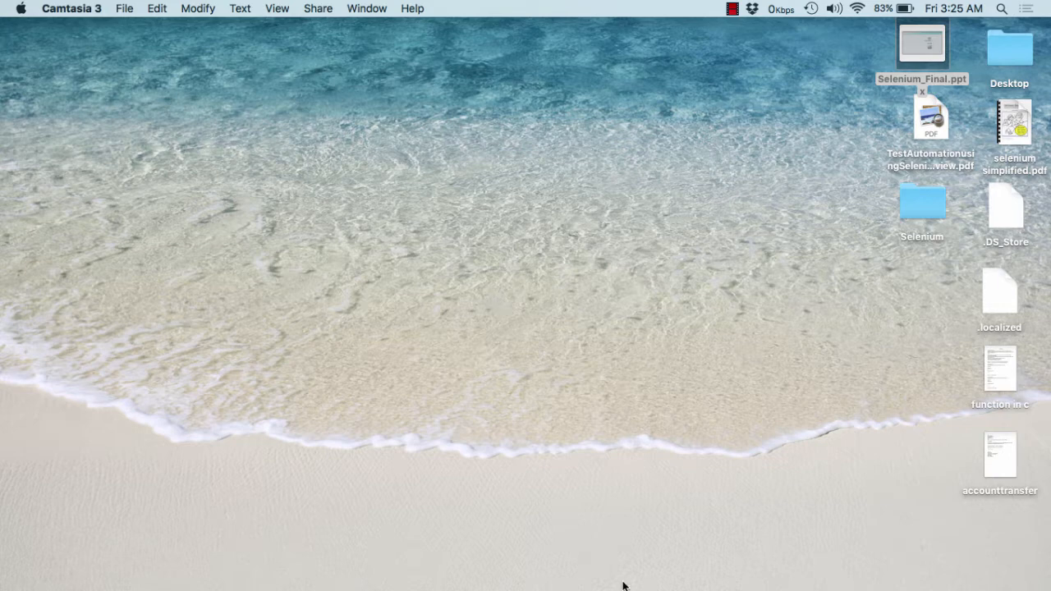
- Launch Eclipse from the Dock
left_click(675, 568)
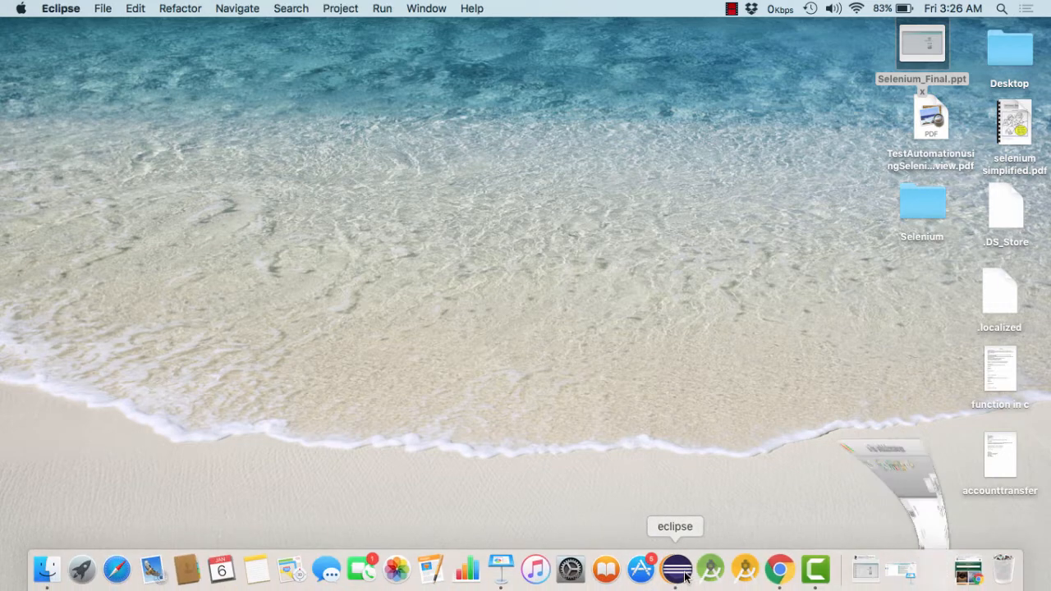
- Collapse the project tree, expand WebElementCommandsDemo and select its src folder
left_click(675, 568)
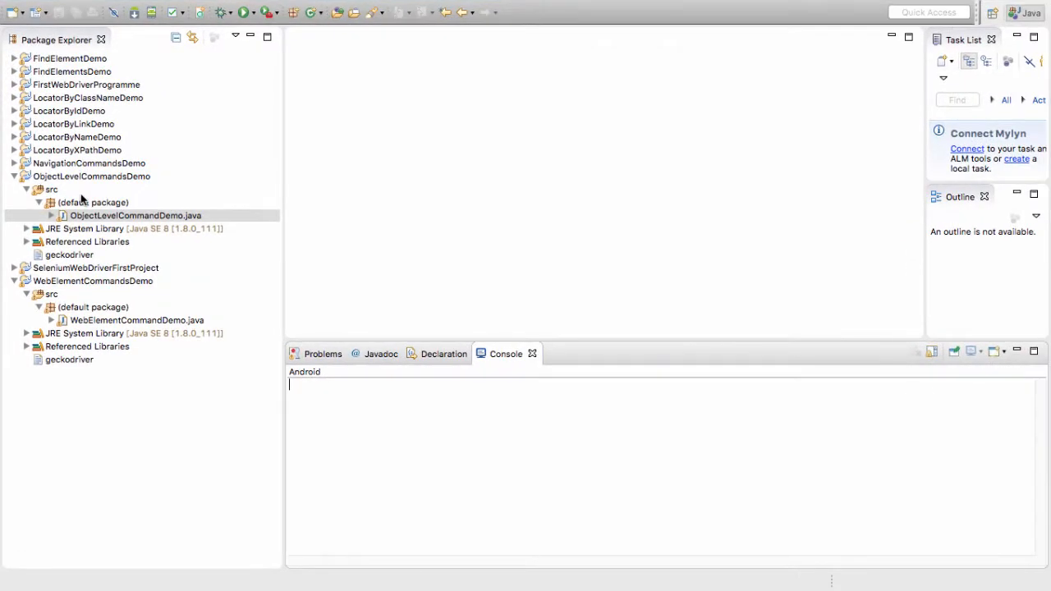
left_click(13, 175)
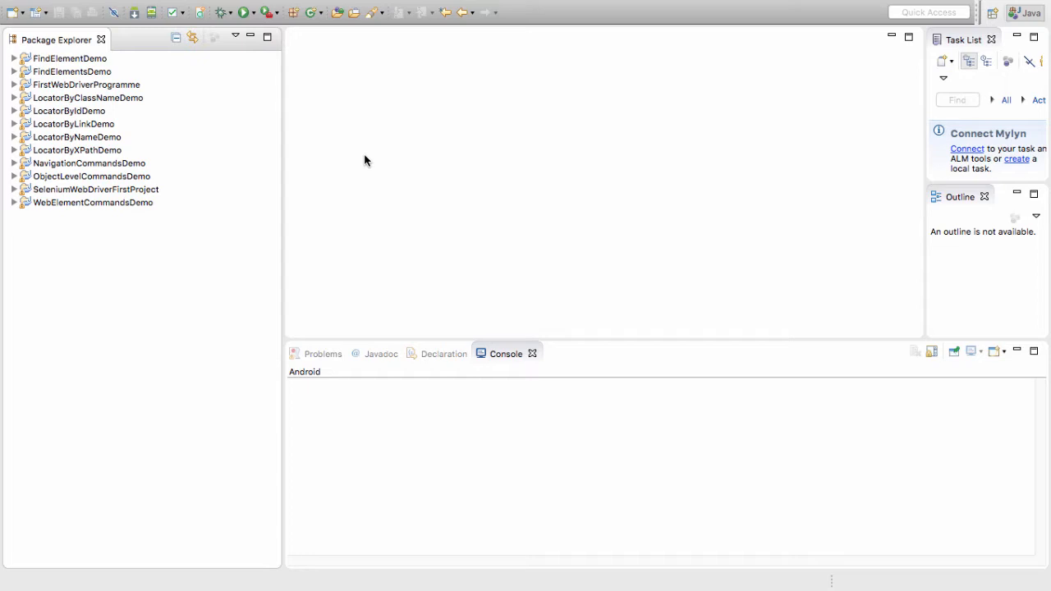
mouse_move(342, 125)
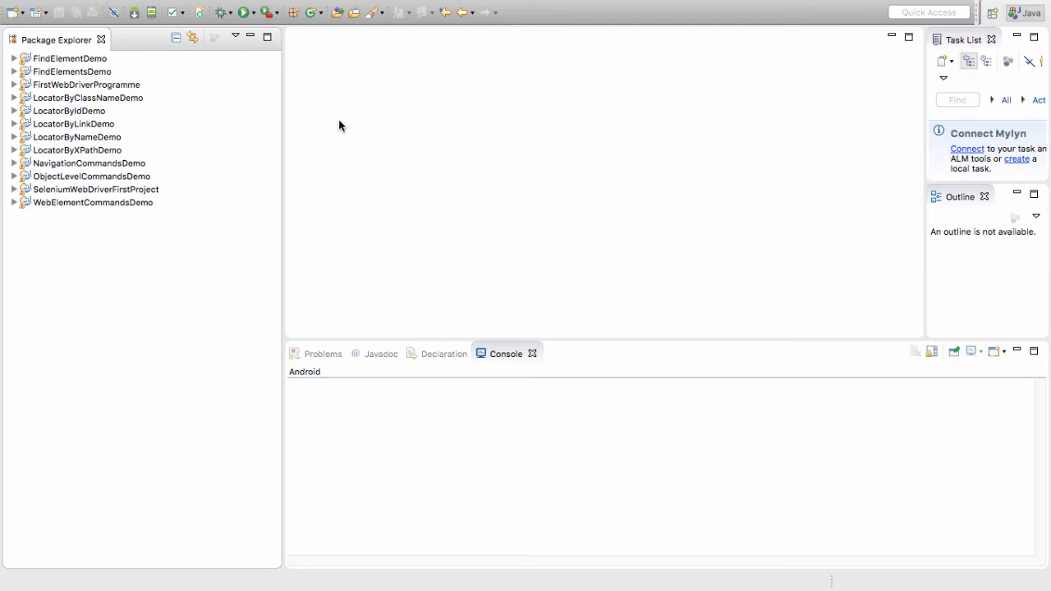
left_click(13, 204)
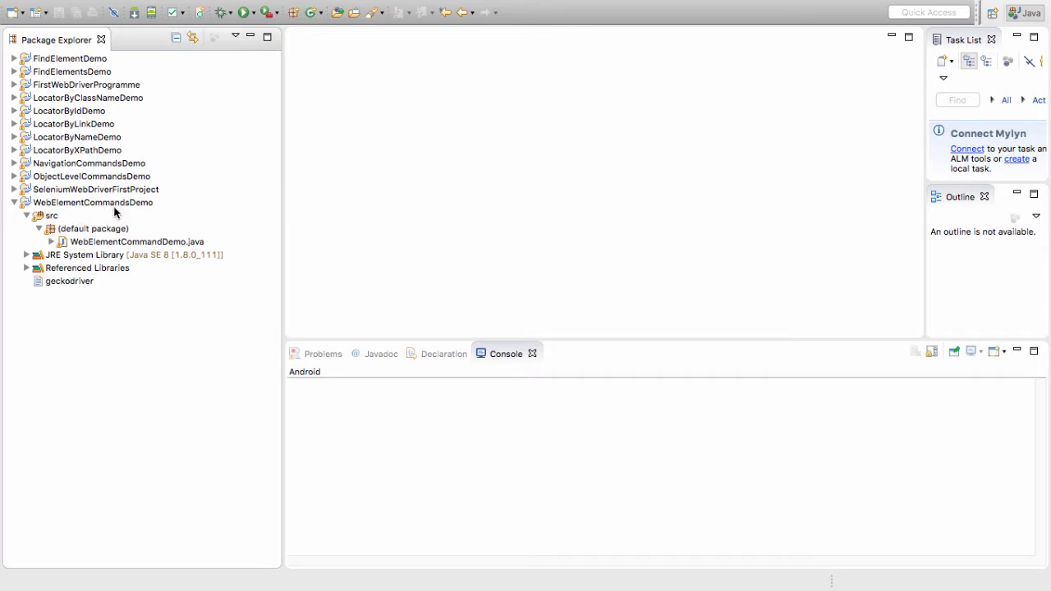
left_click(39, 229)
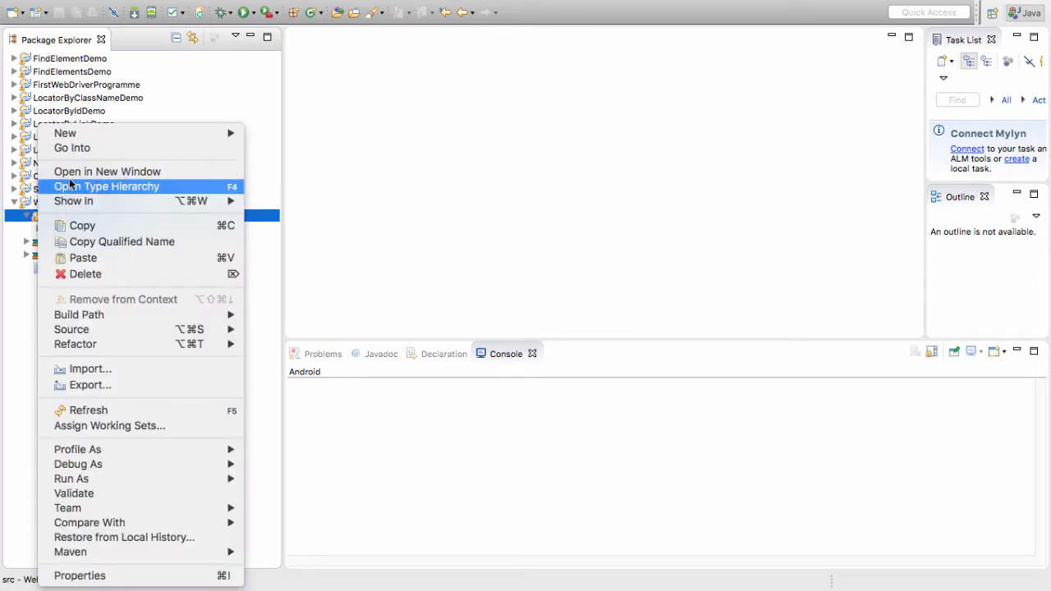
mouse_move(66, 133)
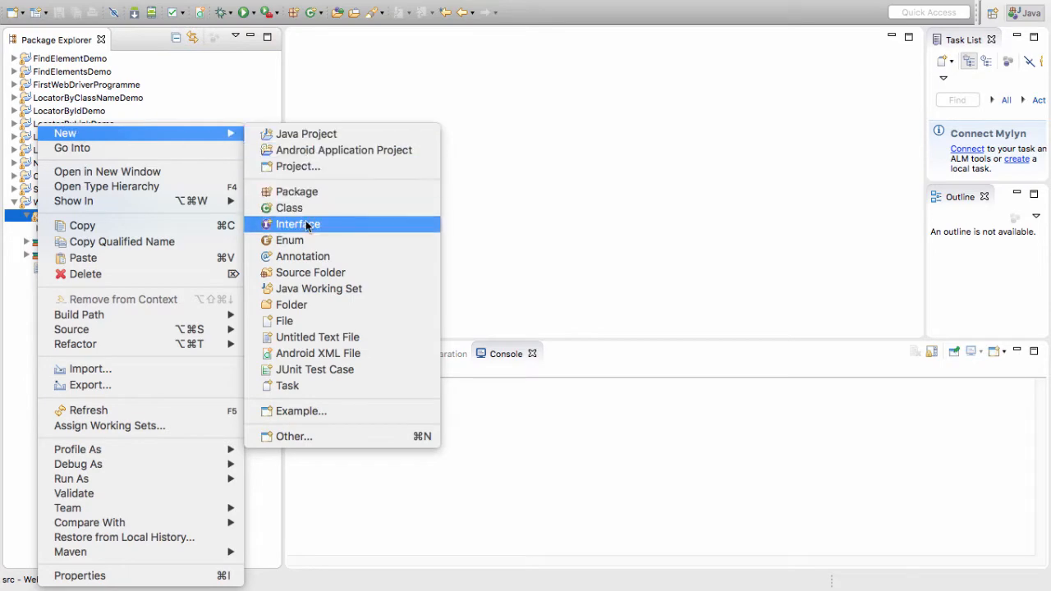
- Create a new package named web.element.command.demo in src
left_click(296, 191)
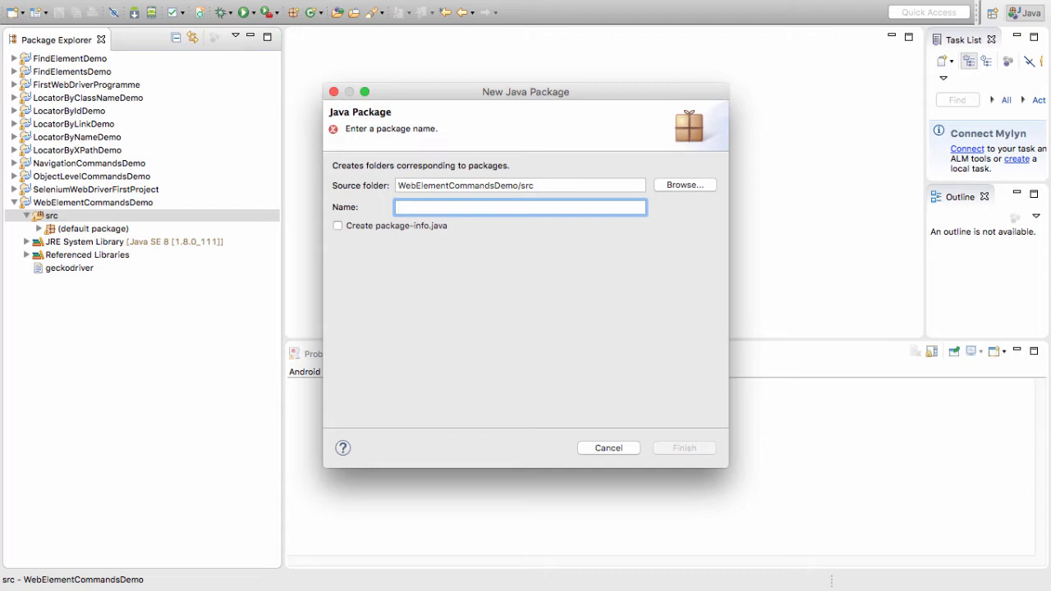
type("web.e")
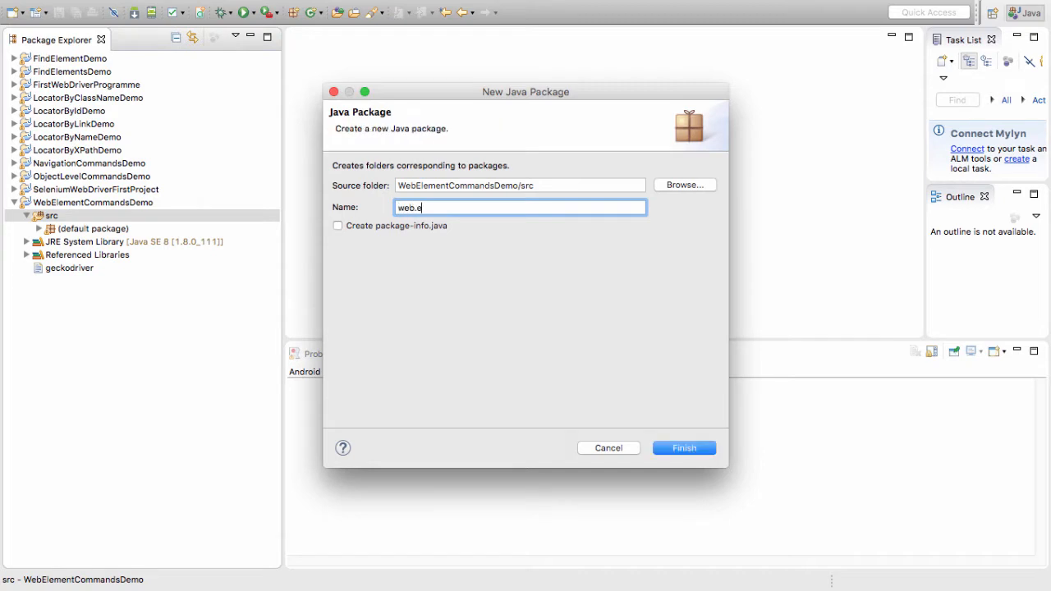
type("lement.command")
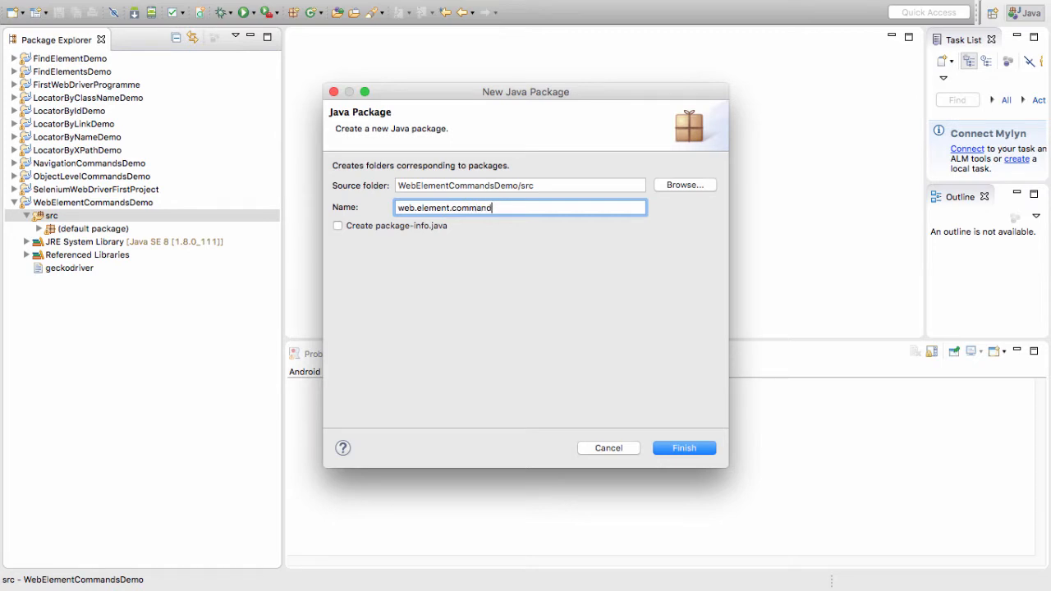
type(".demo")
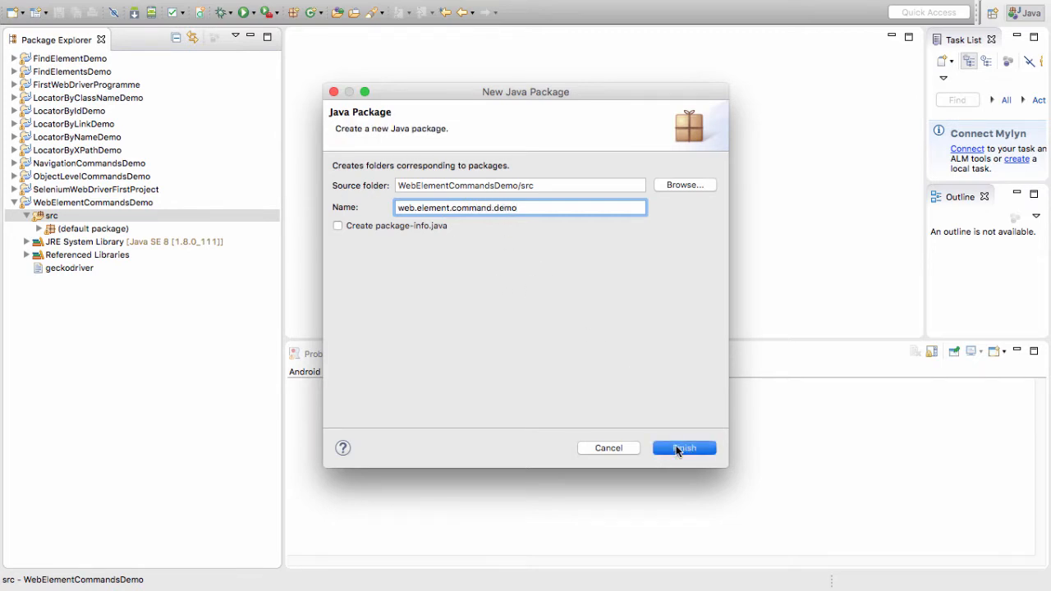
left_click(684, 447)
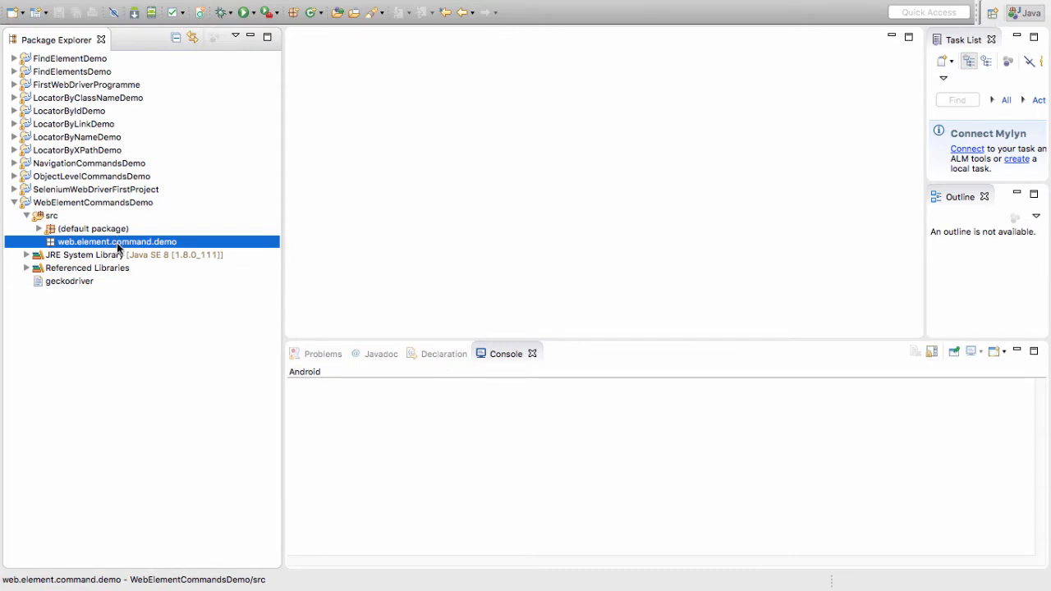
- Create class WebElementCommandDemo in the package with a public static void main stub
right_click(117, 242)
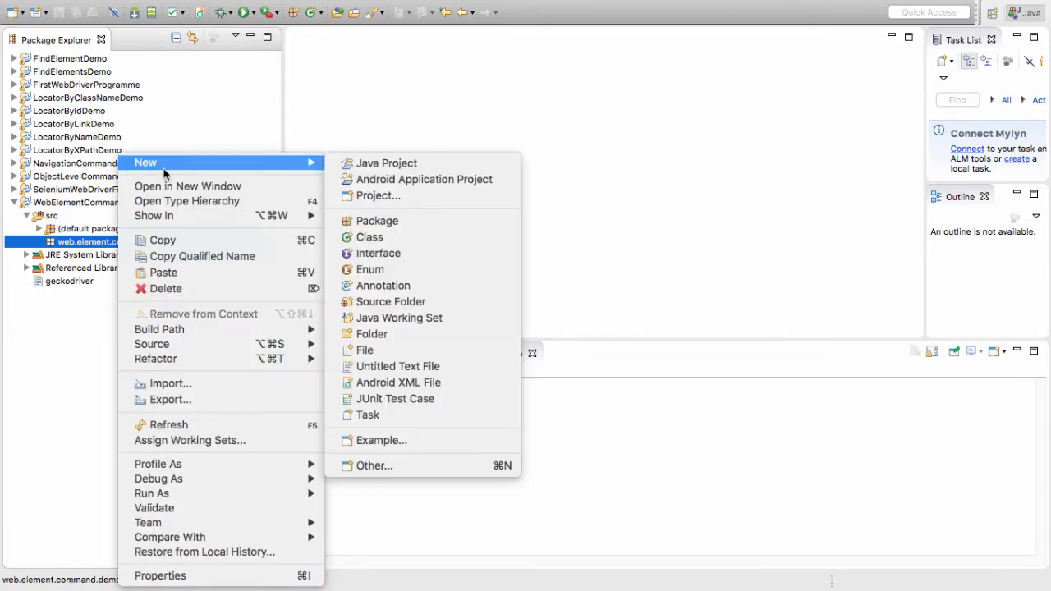
mouse_move(286, 163)
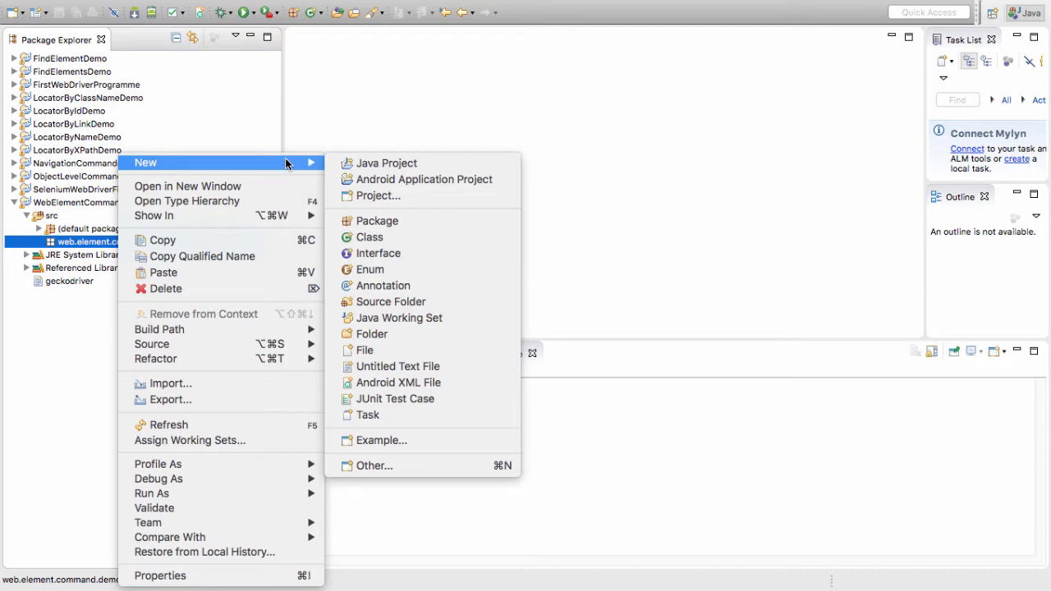
left_click(370, 236)
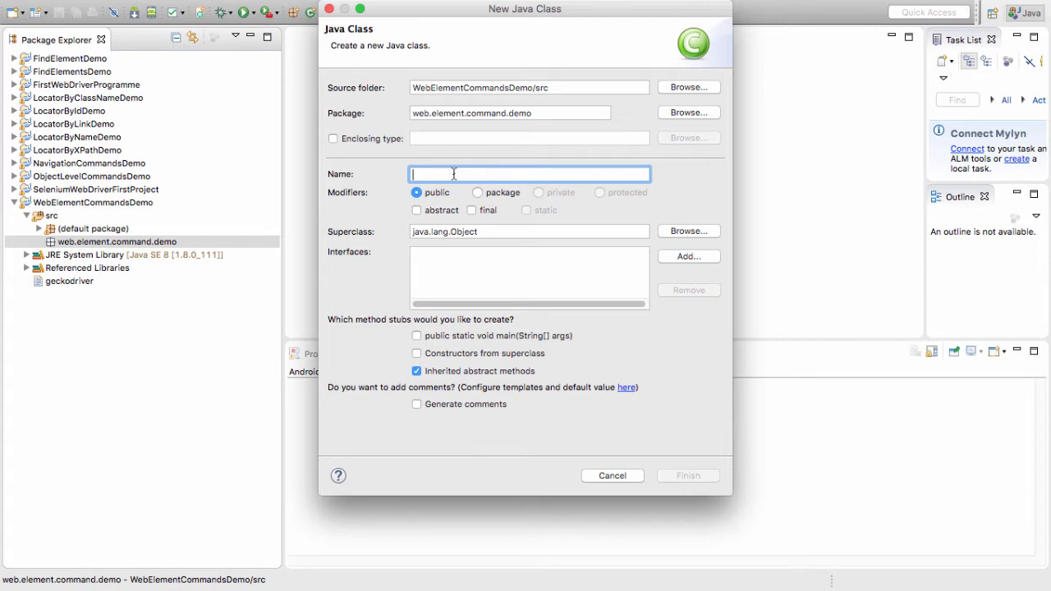
type("WebEle")
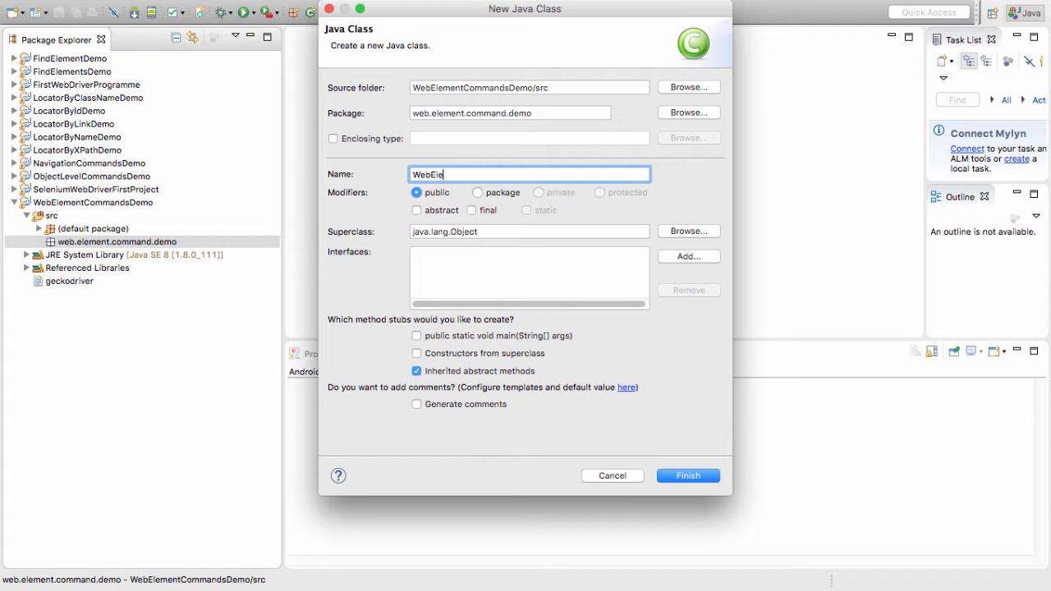
type("mentCommandDmeo")
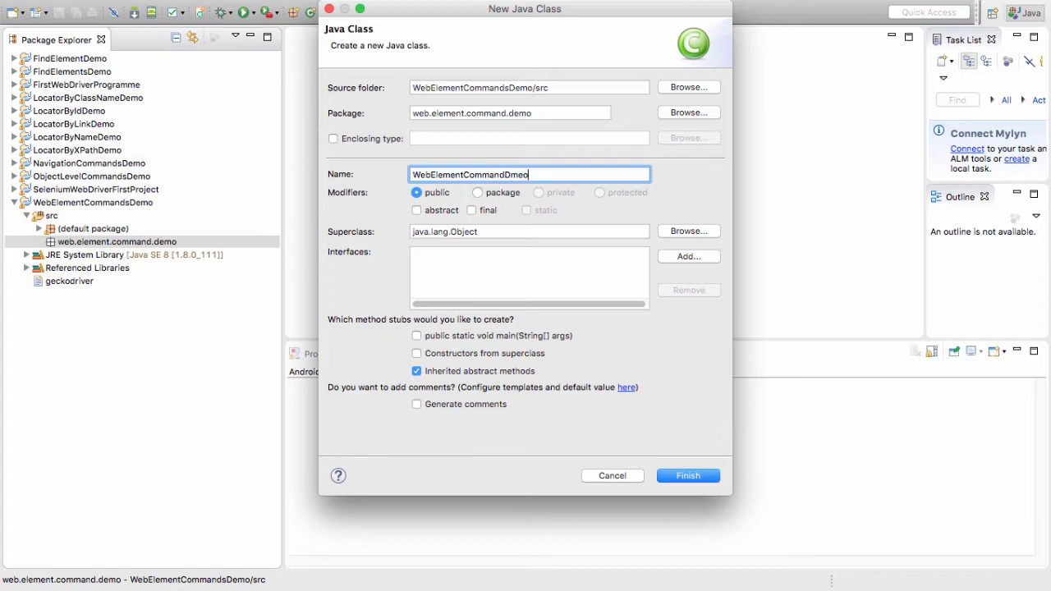
key("BackSpace")
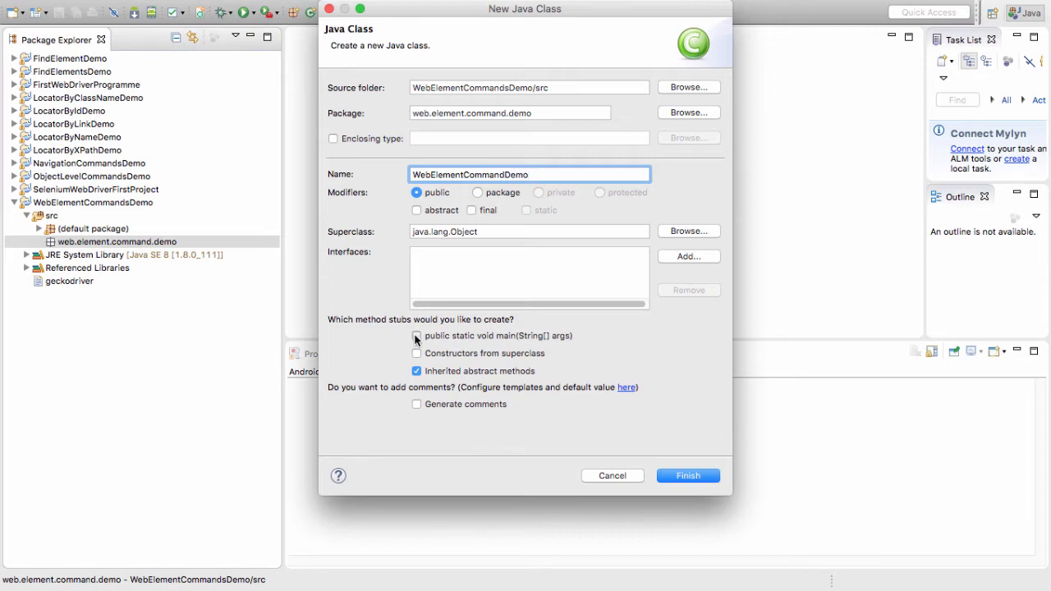
left_click(417, 335)
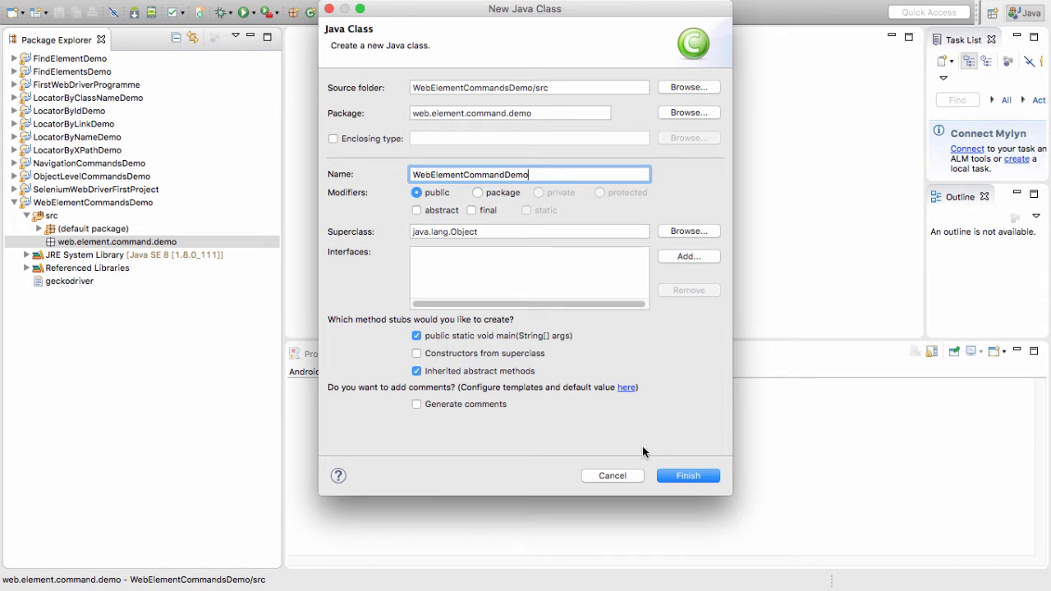
mouse_move(682, 466)
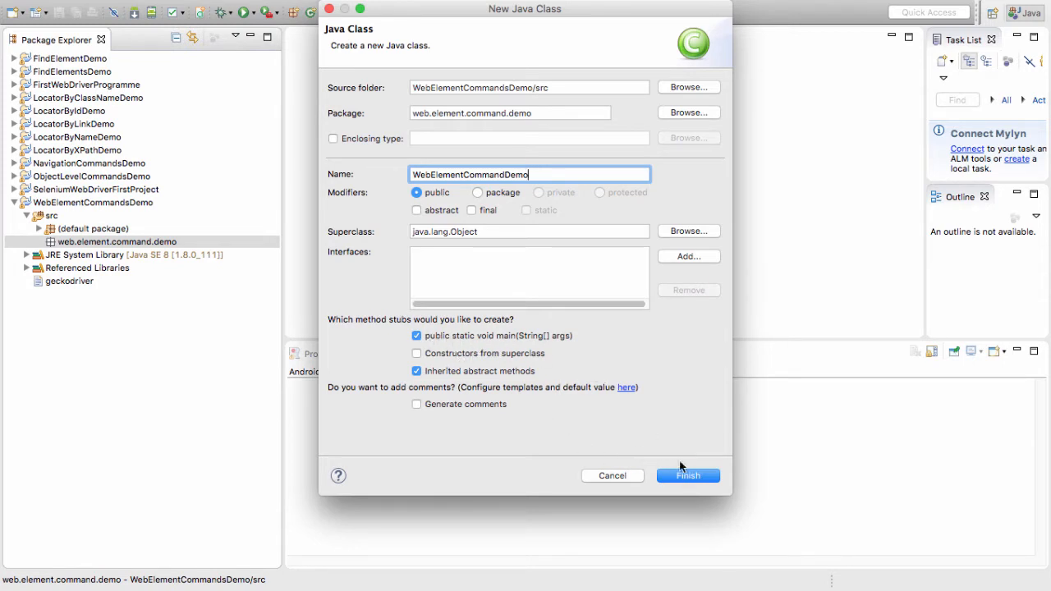
left_click(686, 476)
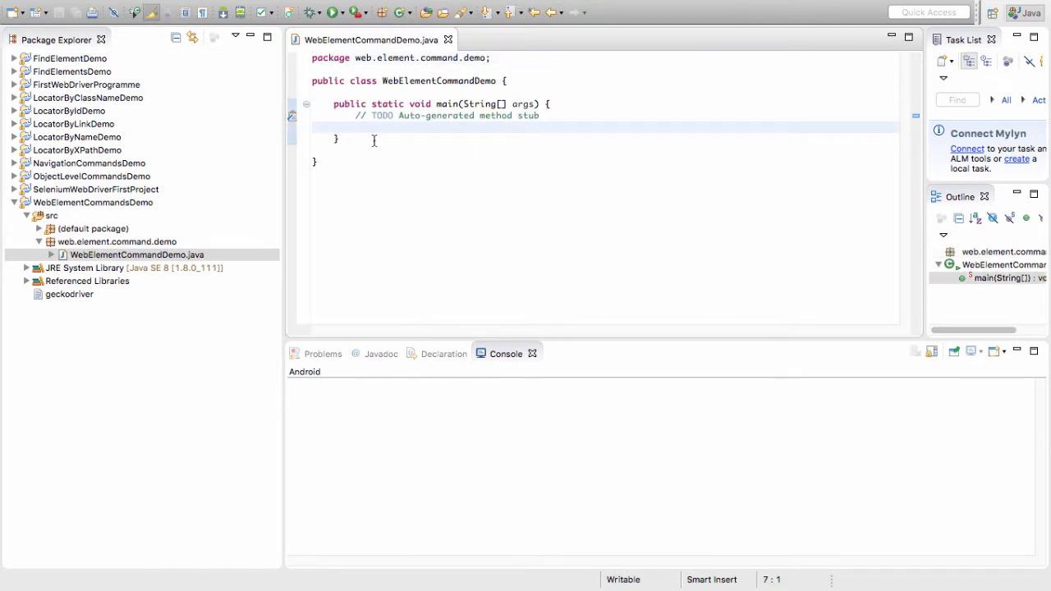
mouse_move(359, 50)
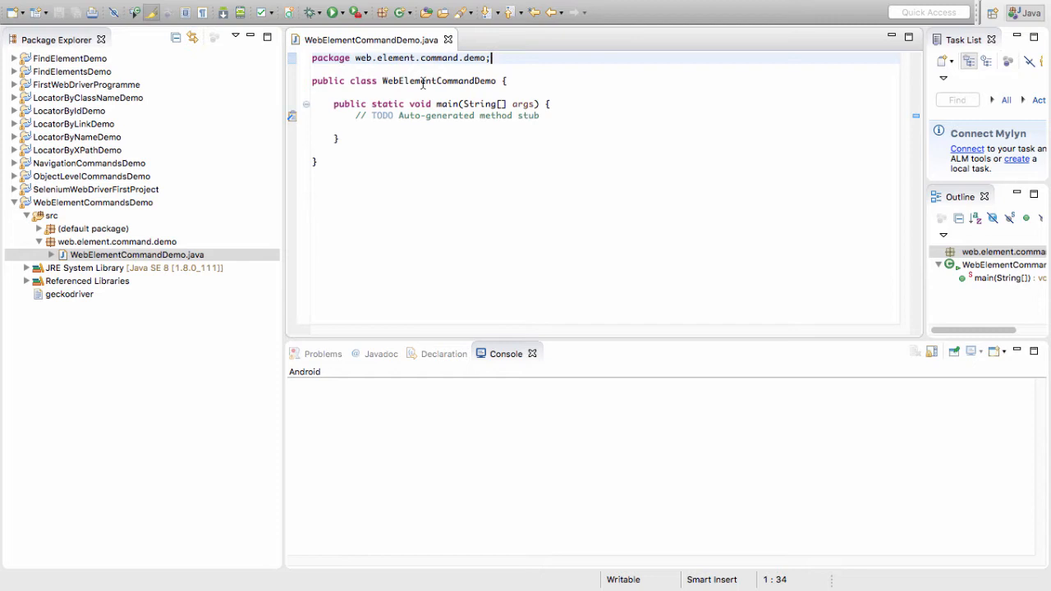
double_click(440, 80)
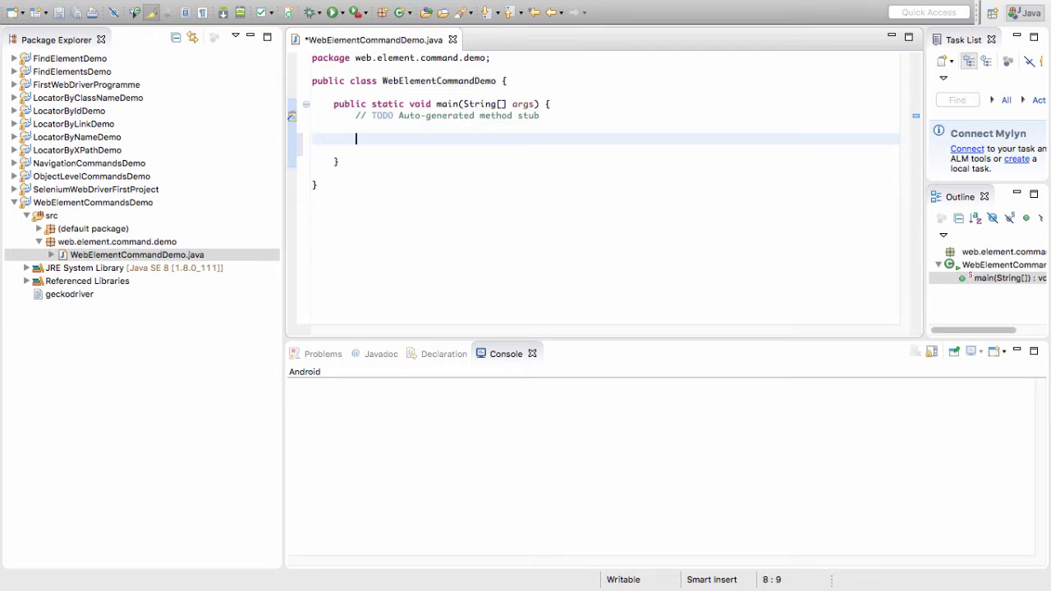
- Add System.setProperty("webdriver.gecko.driver","geckodriver"); to main and save the class
type("System.")
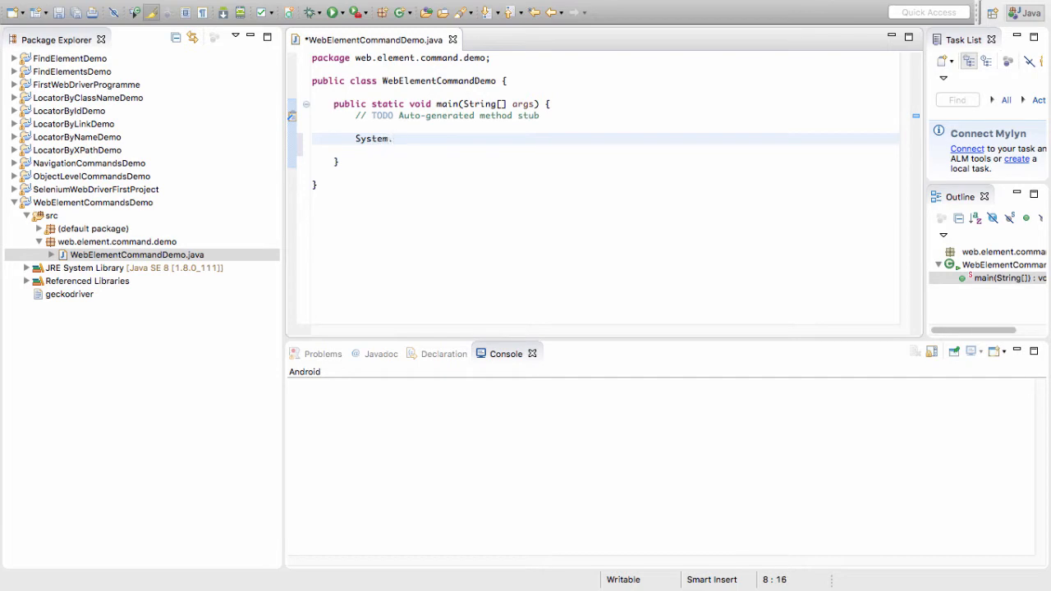
type(".")
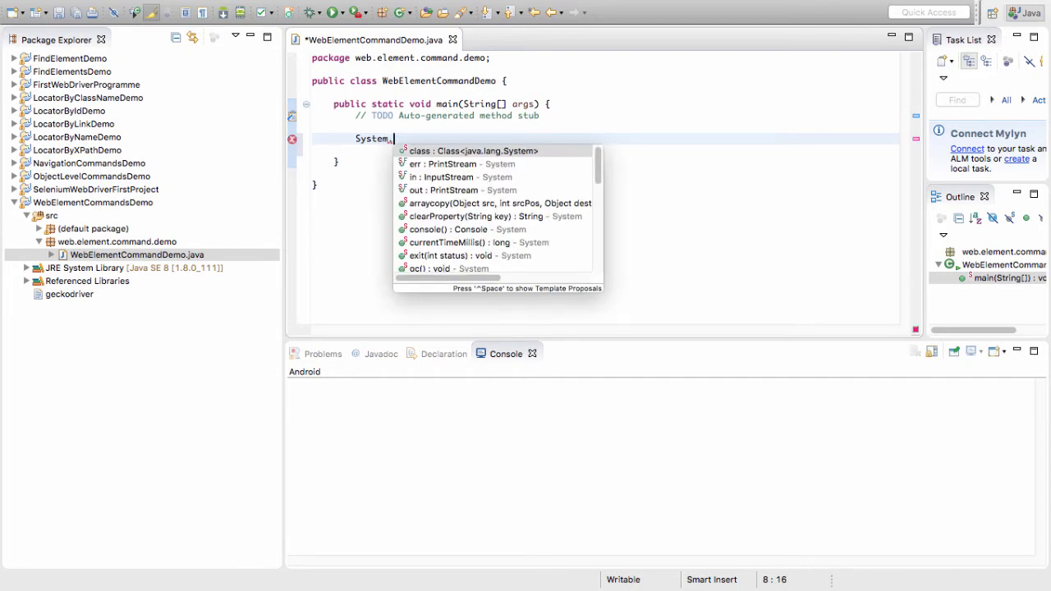
type("setProperty(\"\", value")
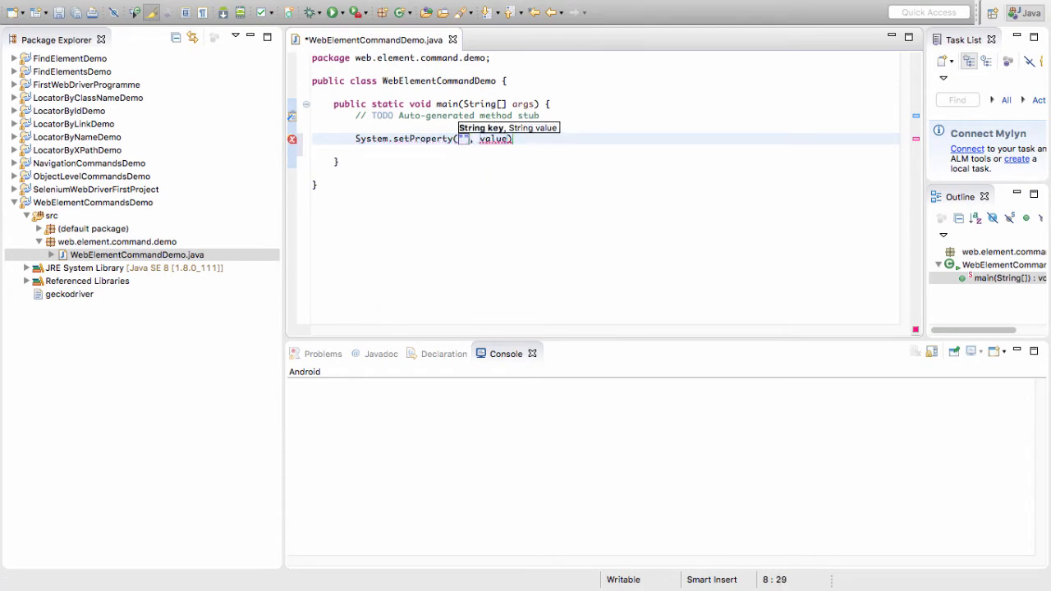
type("webdriver")
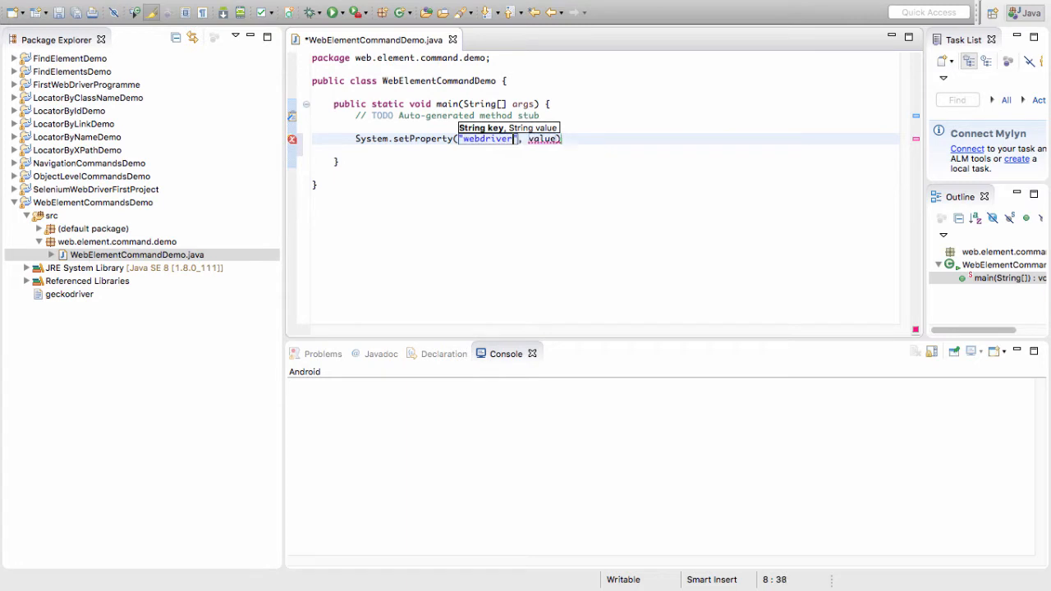
type(".gecko.driver\",")
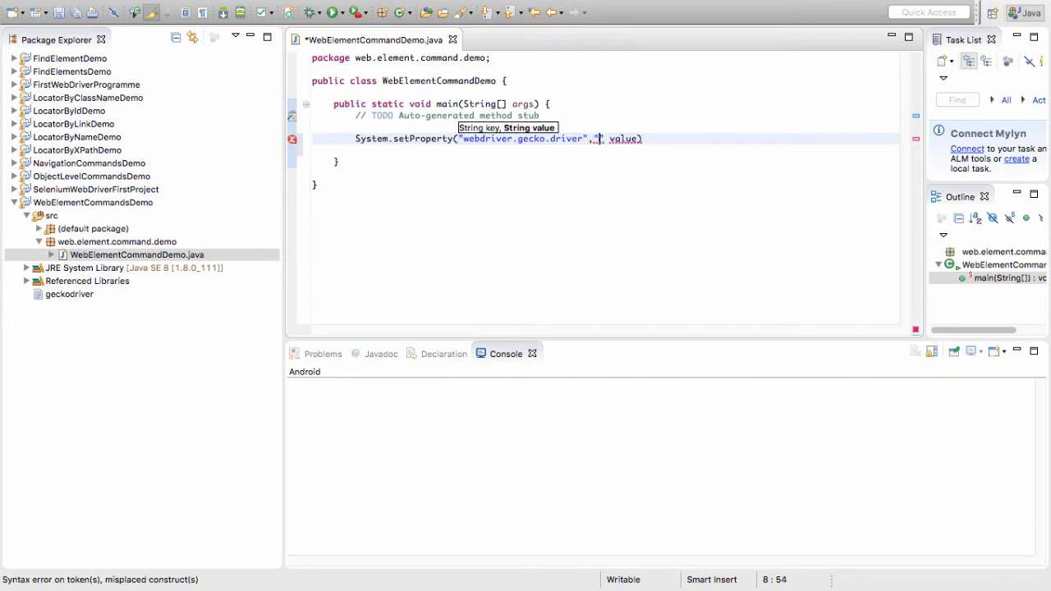
type("\"")
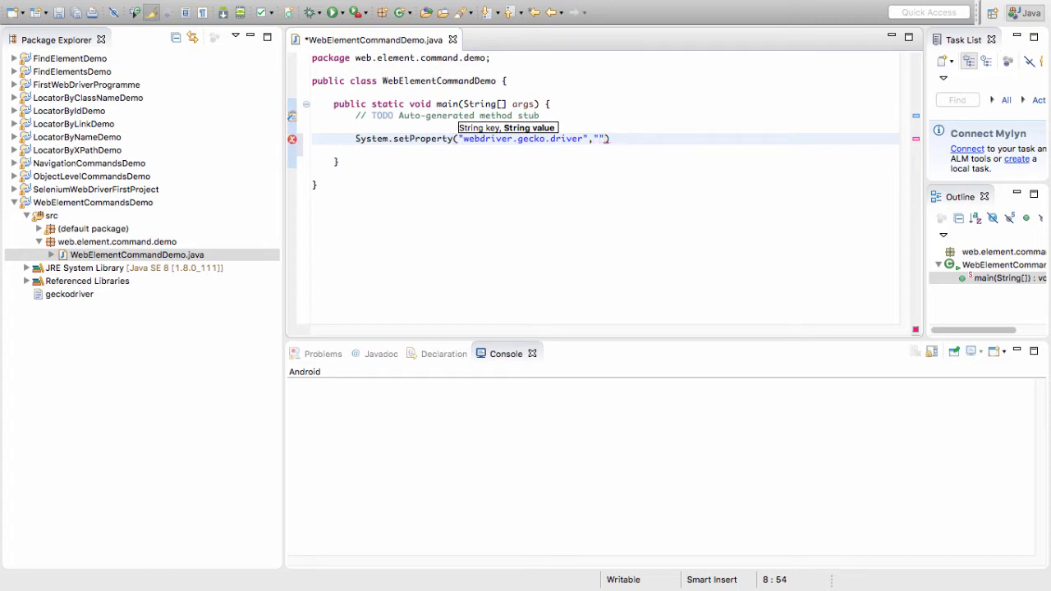
type("geckodriver")
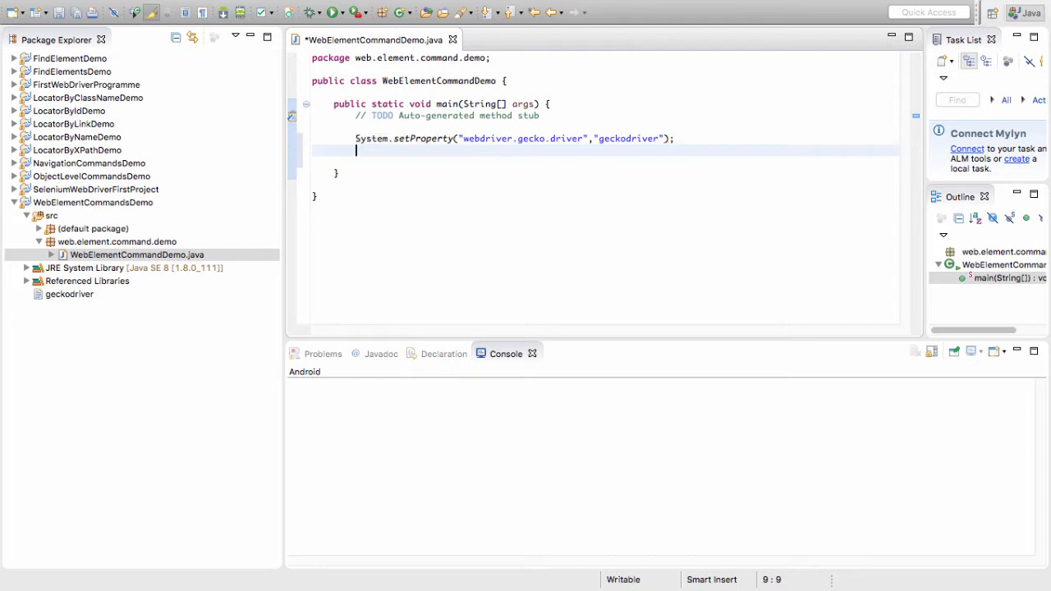
key("ctrl+s")
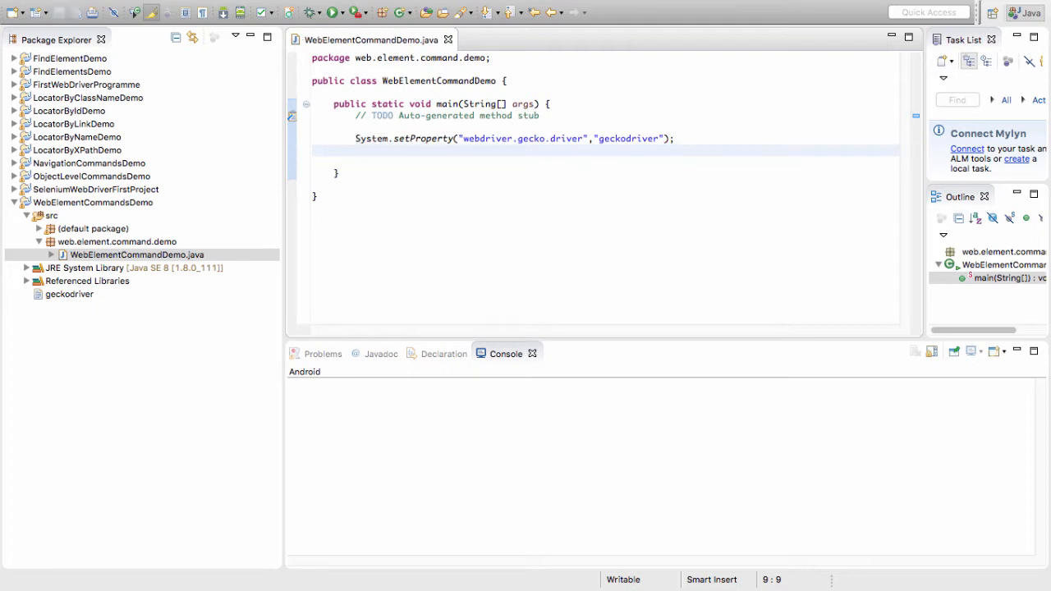
mouse_move(805, 568)
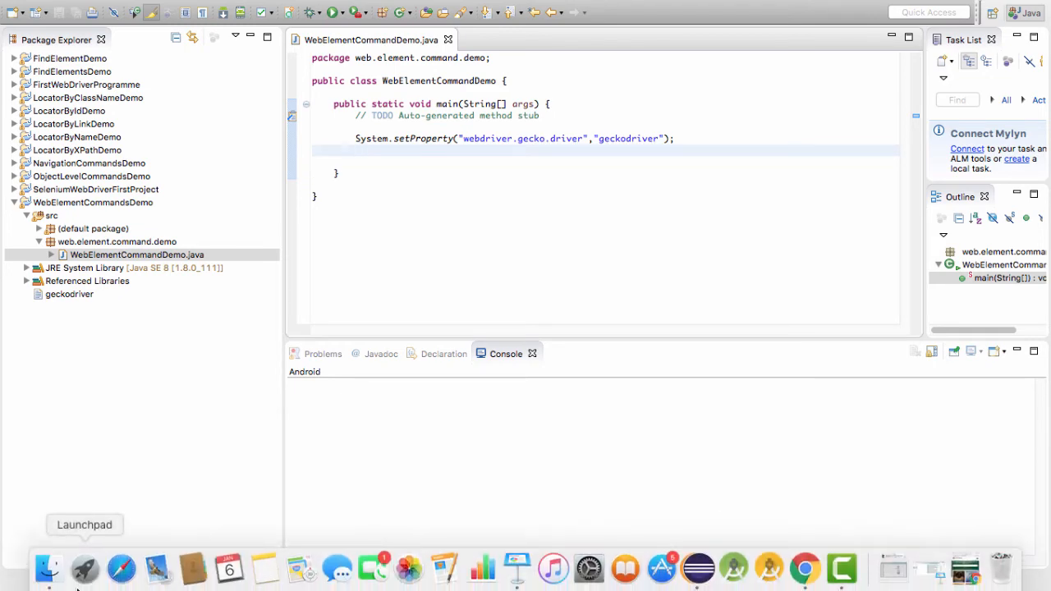
- Search Launchpad for "fire" to find and launch Firefox
left_click(85, 568)
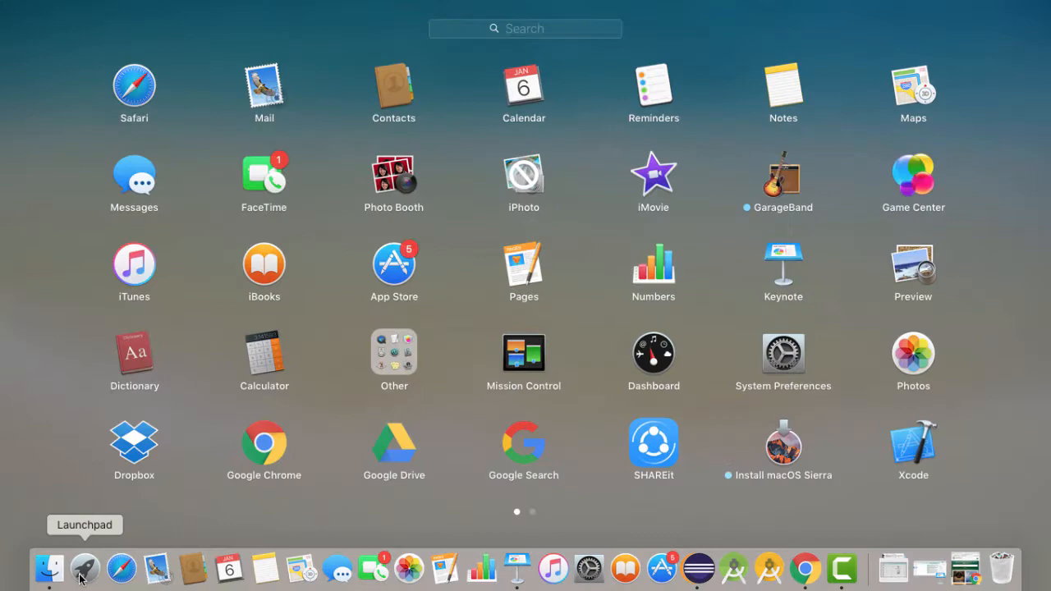
type("f")
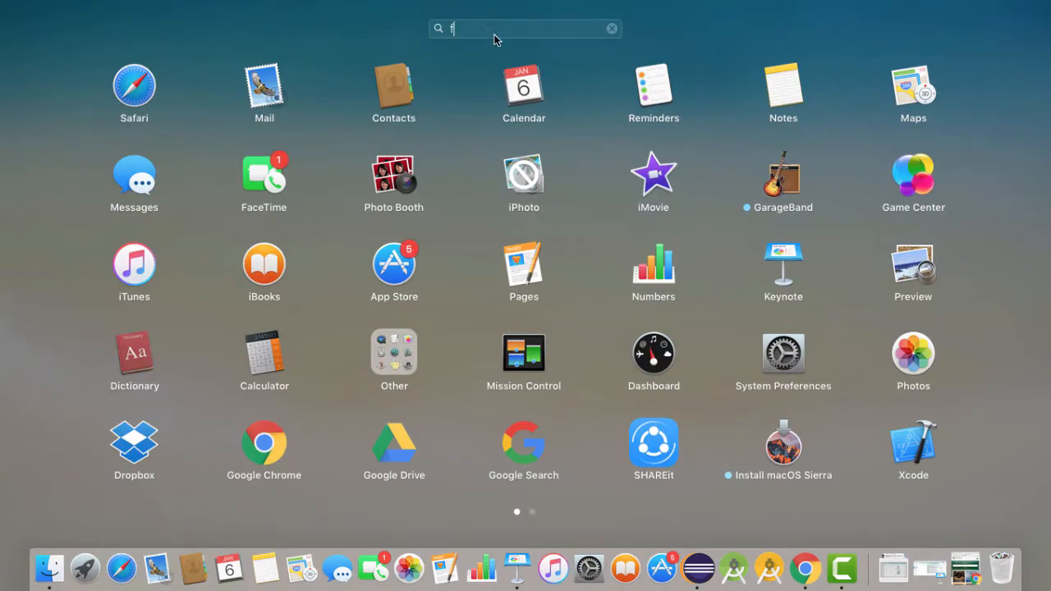
type("ire")
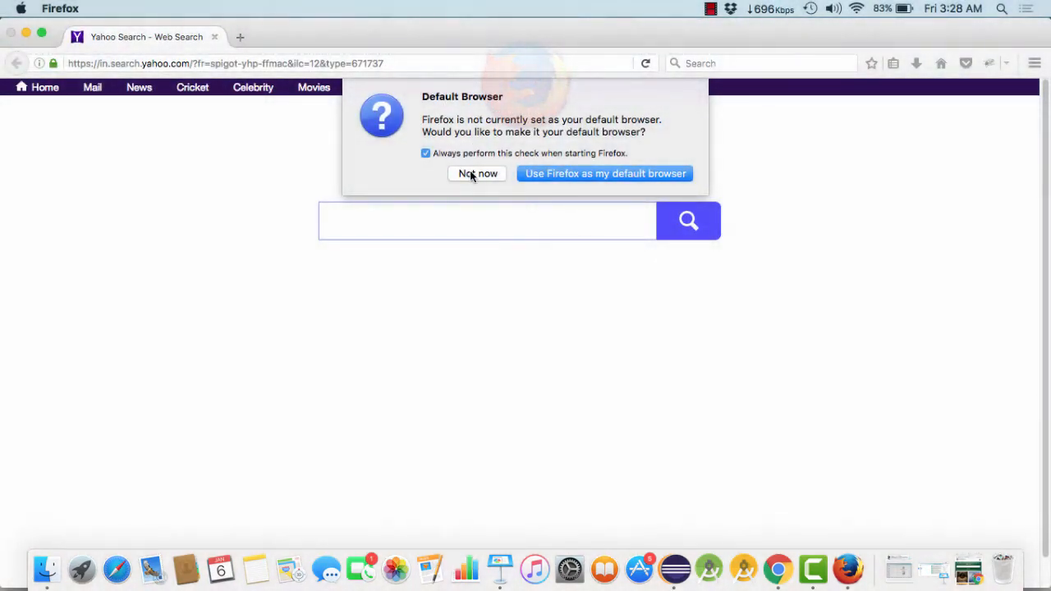
- Decline the default-browser prompt and go to tutorialspoint.com, searching for selenium
left_click(476, 174)
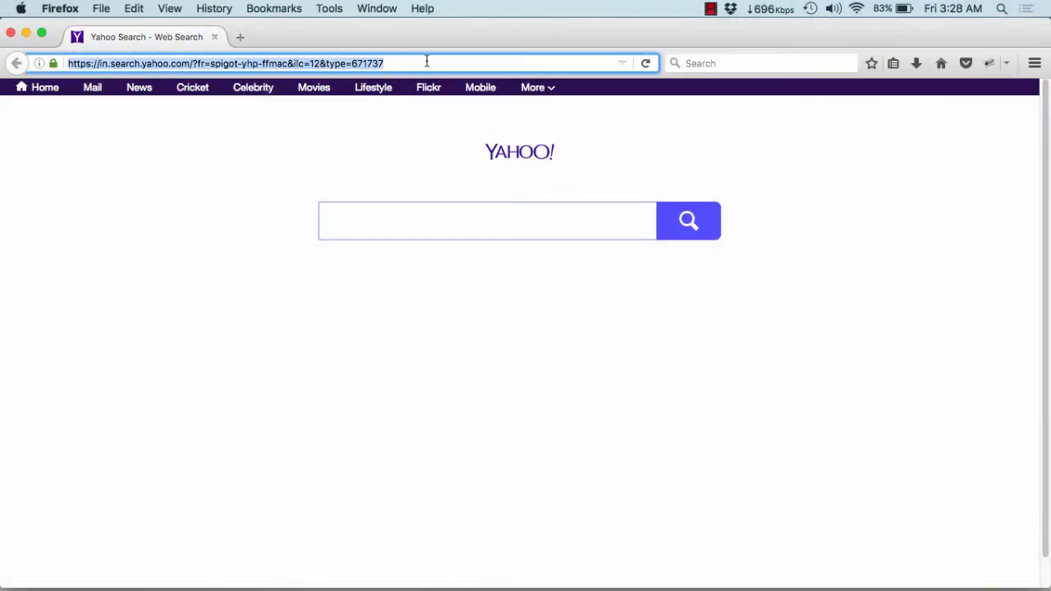
type("tutorialspoint.com/")
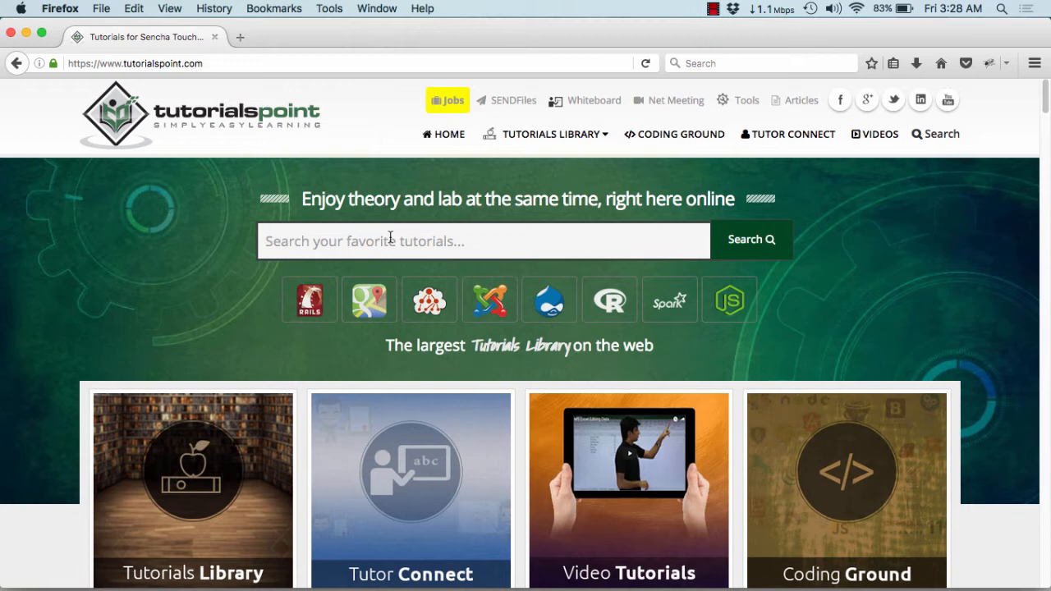
type("selenium")
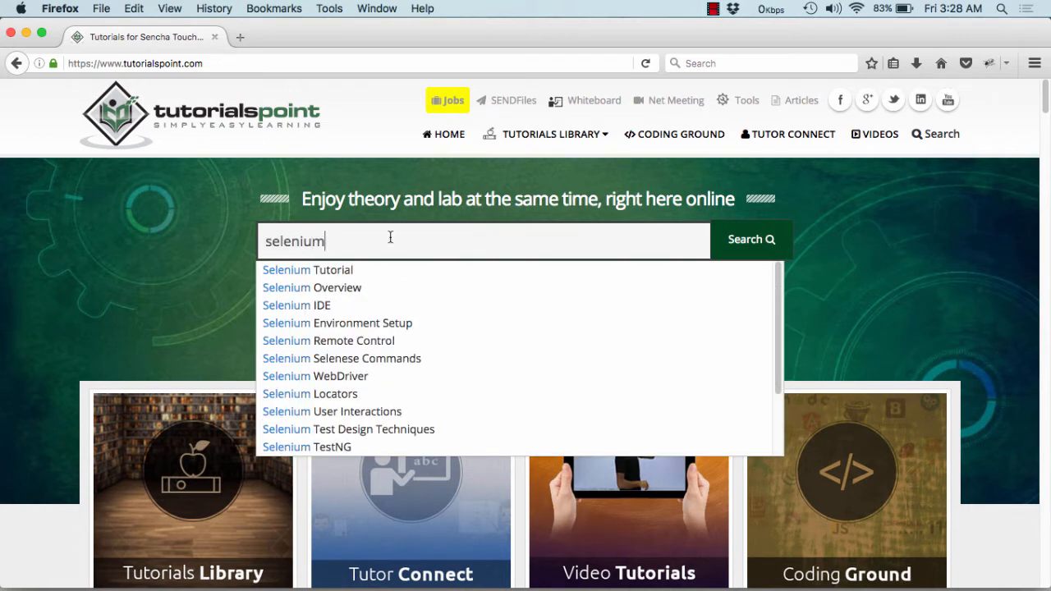
- Open the Selenium Tutorial and its Selenium - Automation Practice page
left_click(307, 269)
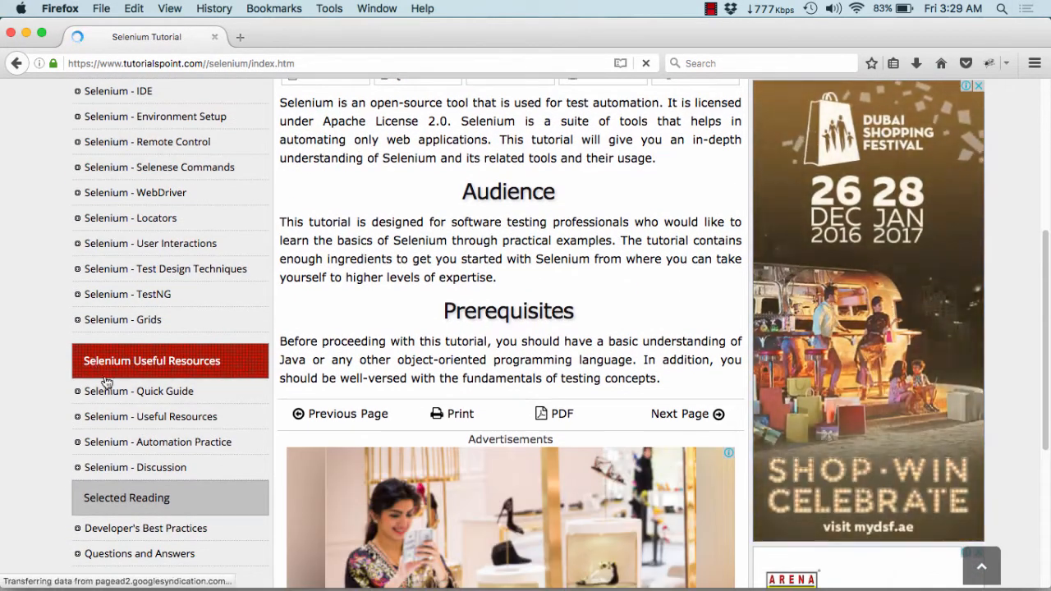
left_click(158, 441)
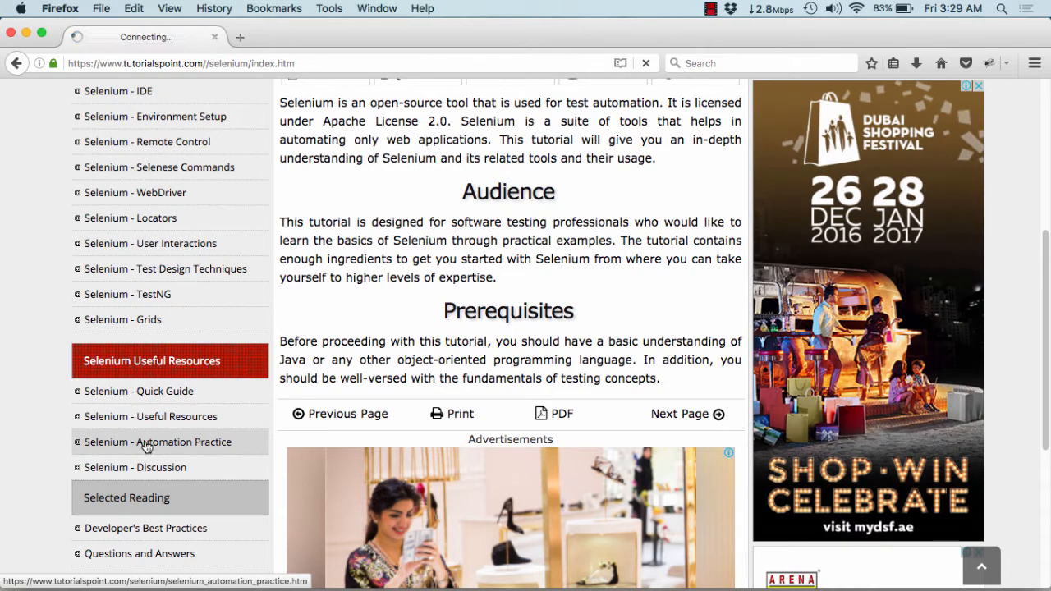
left_click(158, 442)
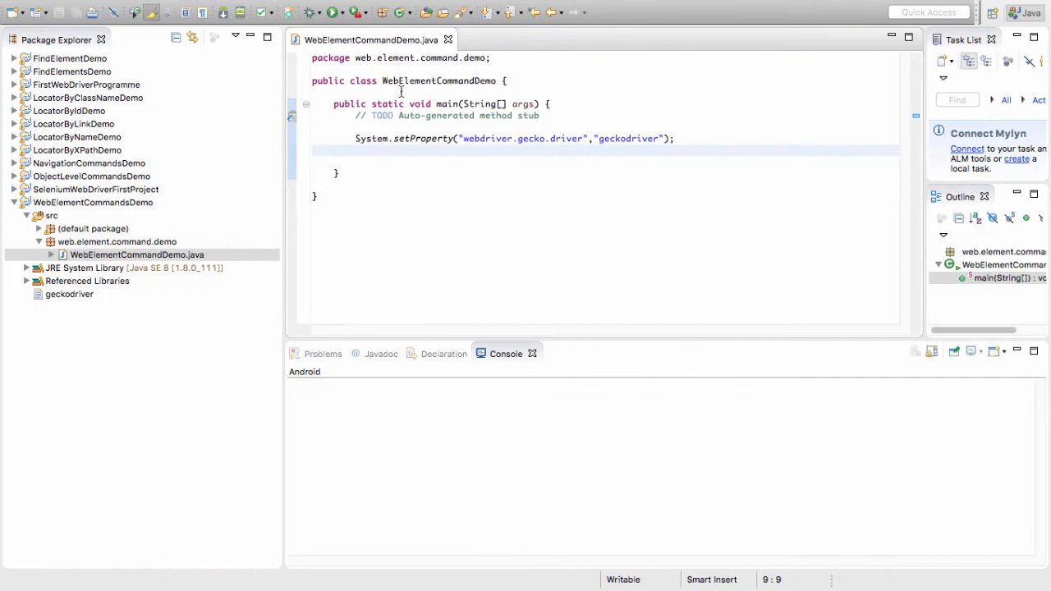
- Declare WebDriver driver = new MarionetteDriver(); with auto-imported classes
type("W")
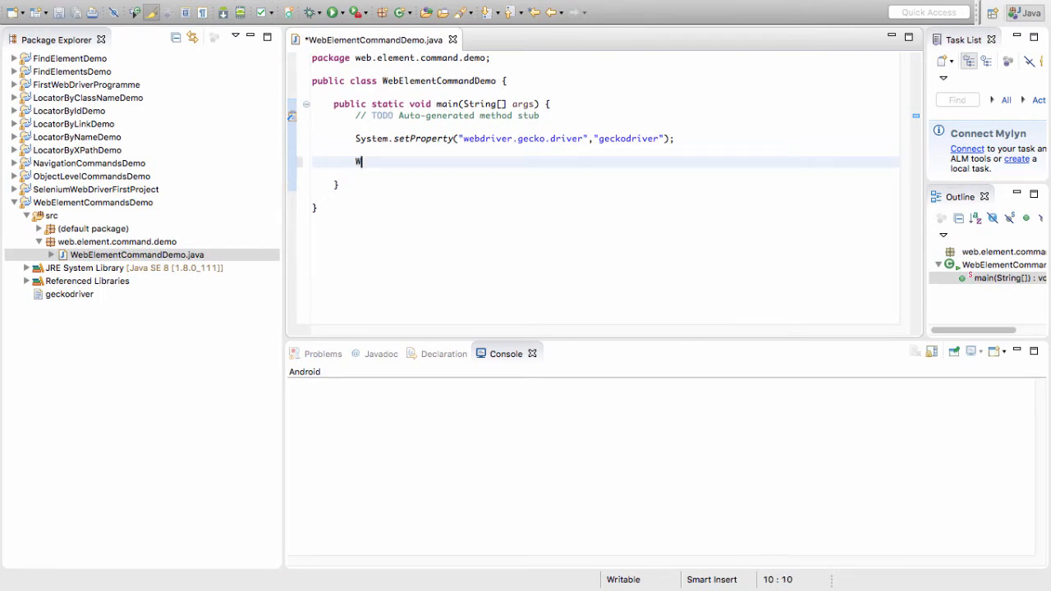
type("ebDr")
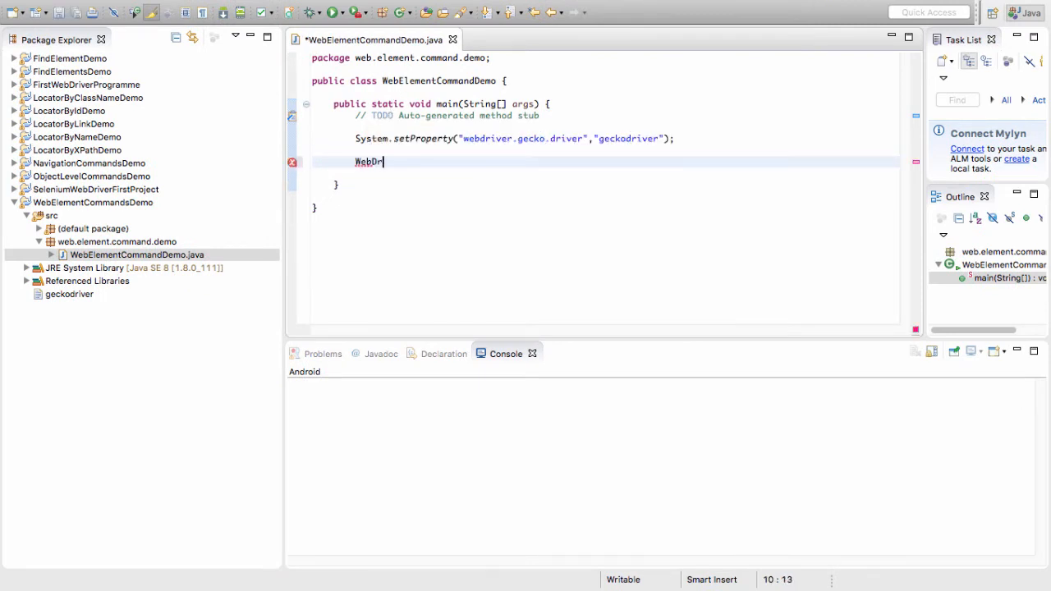
type("iver")
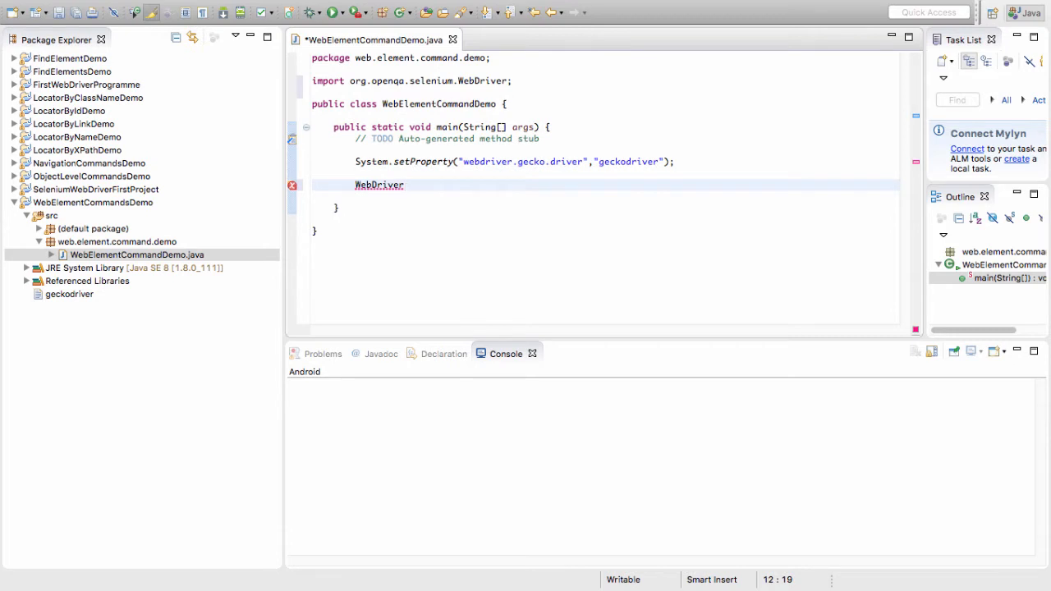
type("driver")
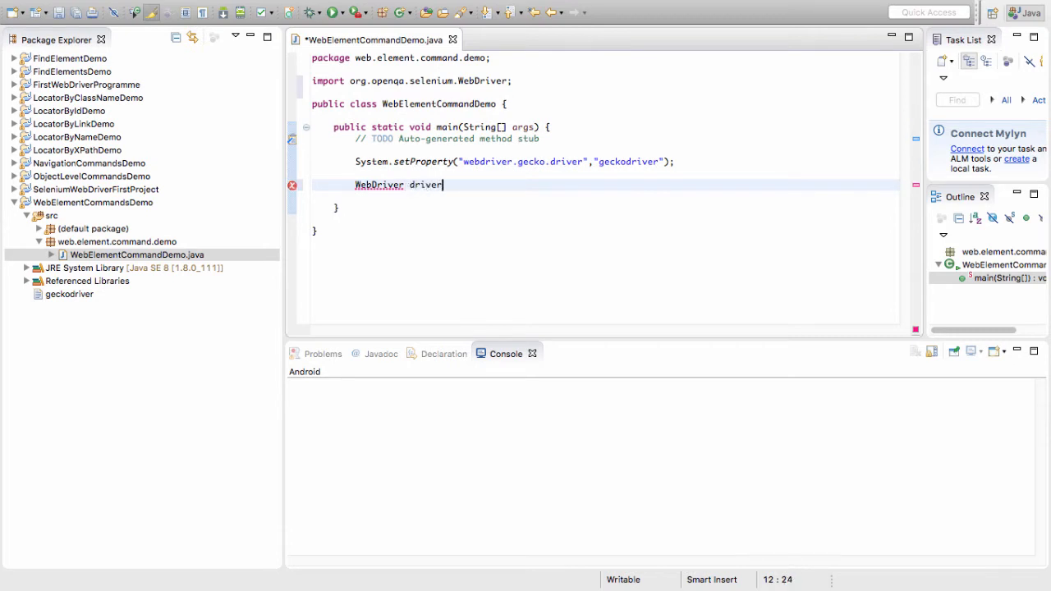
type("= new MarionetteDriver();")
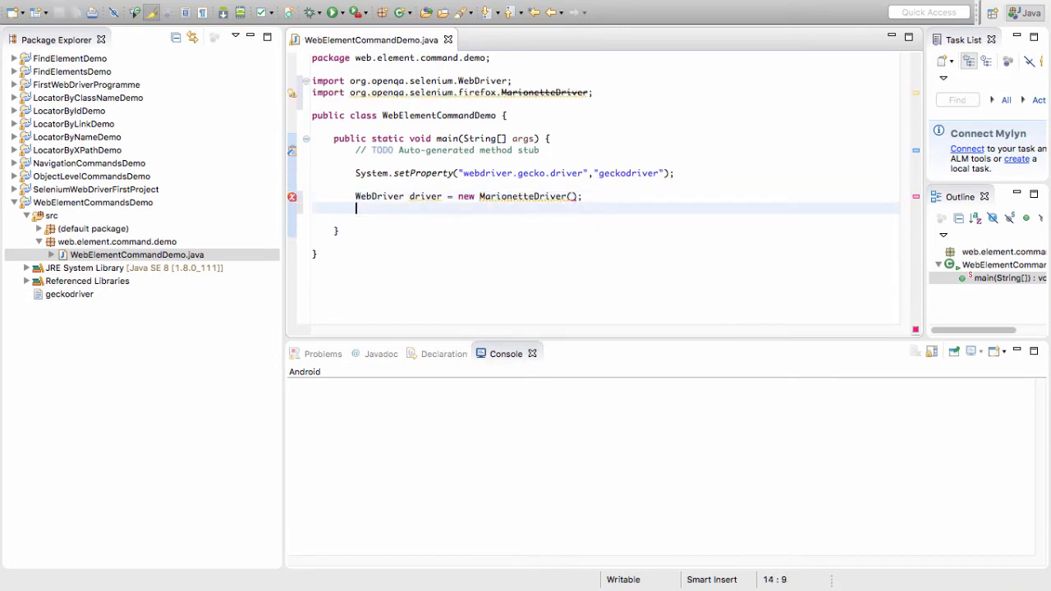
type("driver")
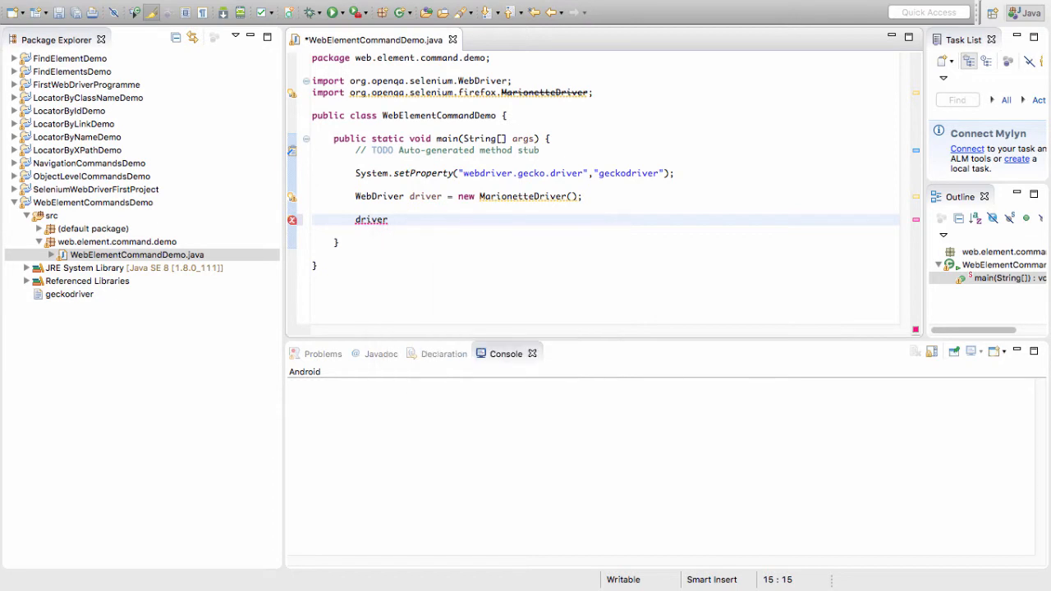
- Add driver.get(...) loading the selenium_automation_practice.htm URL
type(".get(\"https://www.tutorialspoint.com/selenium/selenium_automation_practice.htm\");")
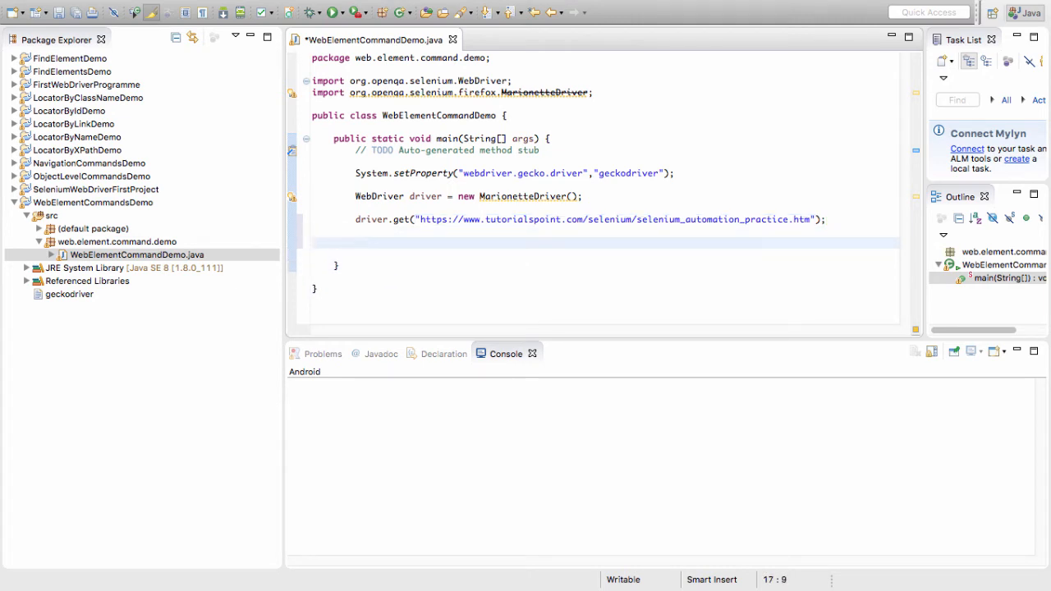
type("WEb")
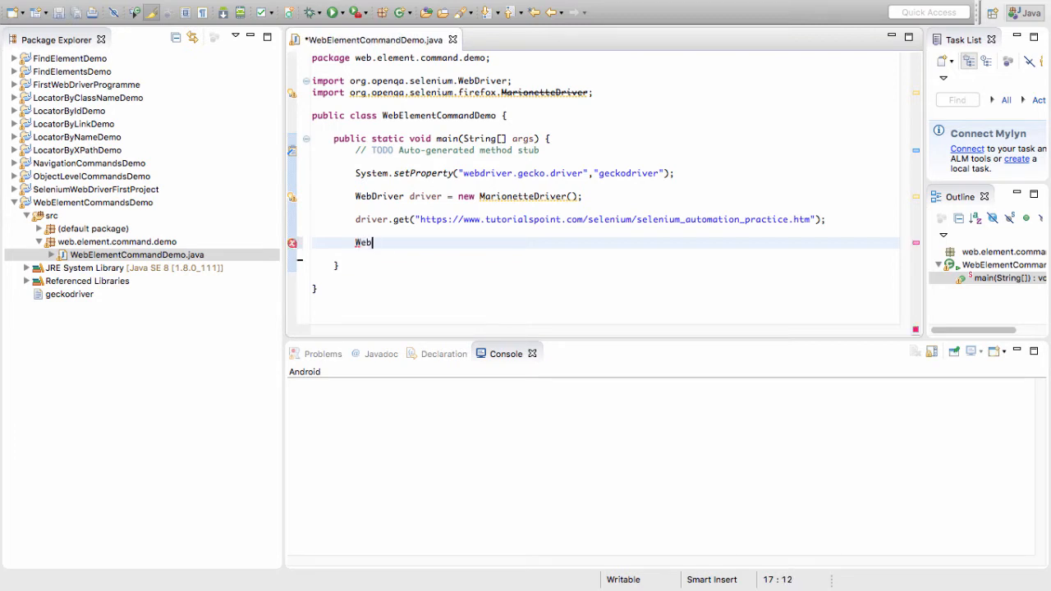
- Correct the typed word to WebEle and complete it to WebElement via content assist
type("Driver")
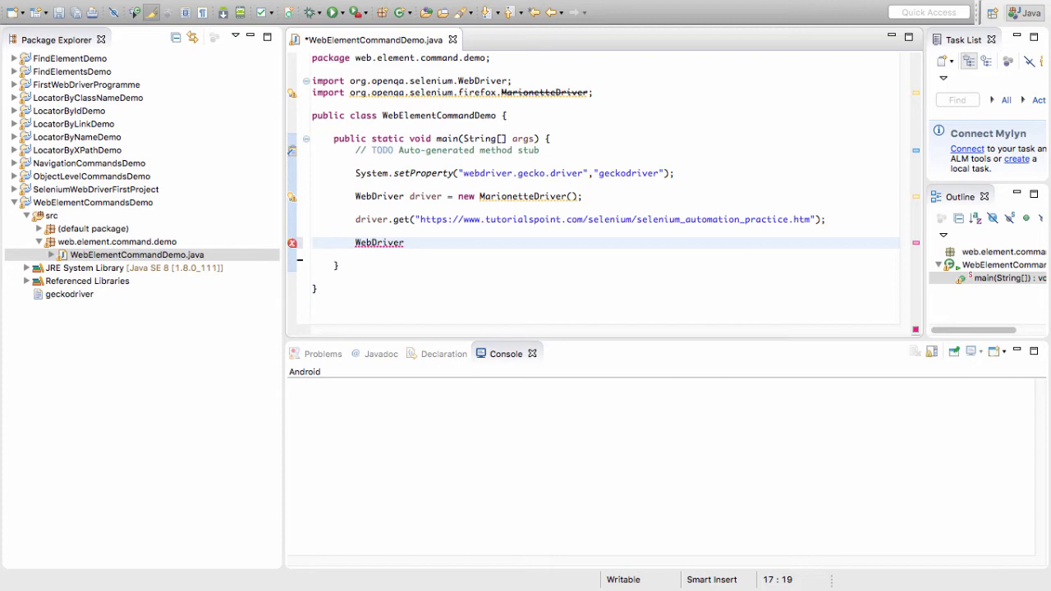
key("BackSpace")
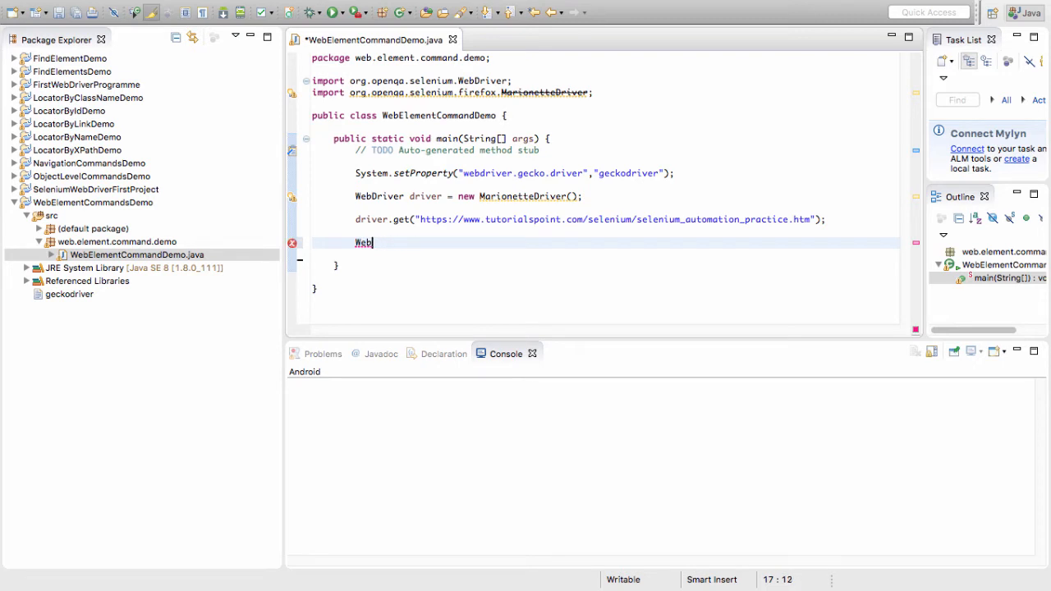
type("Ele")
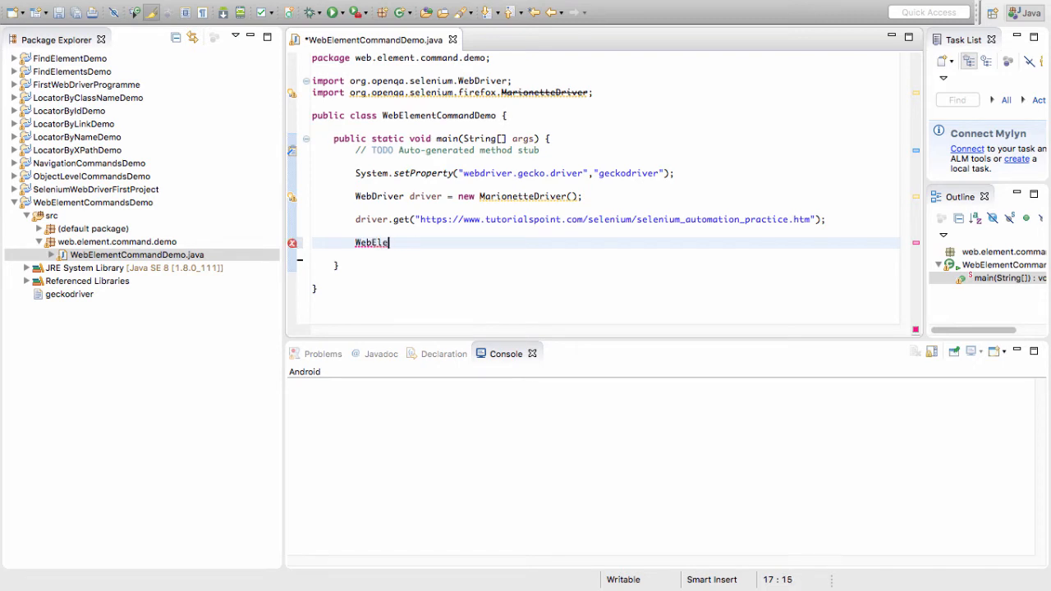
key("ctrl+space")
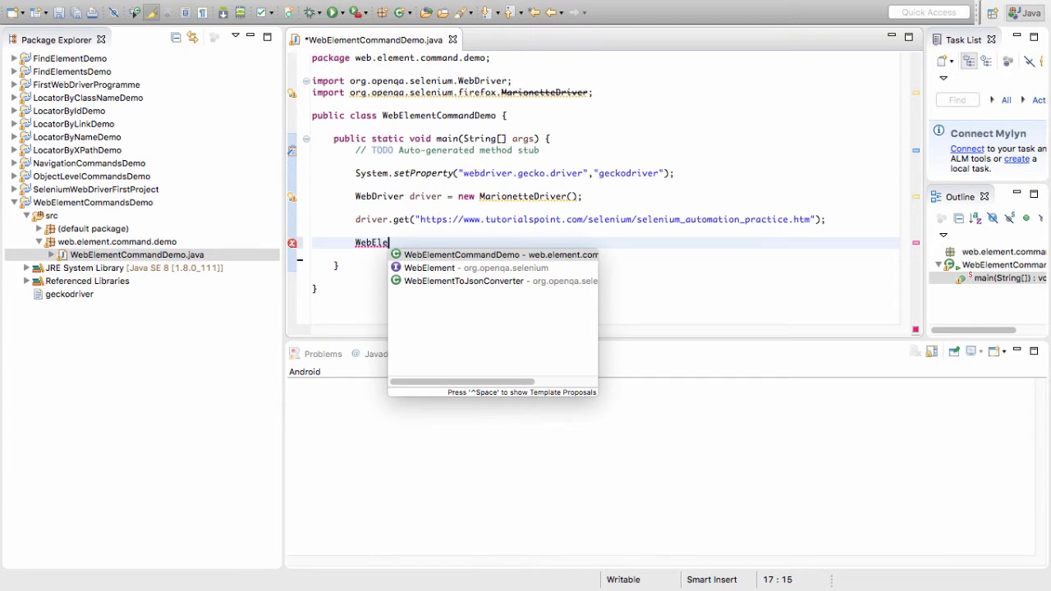
left_click(429, 268)
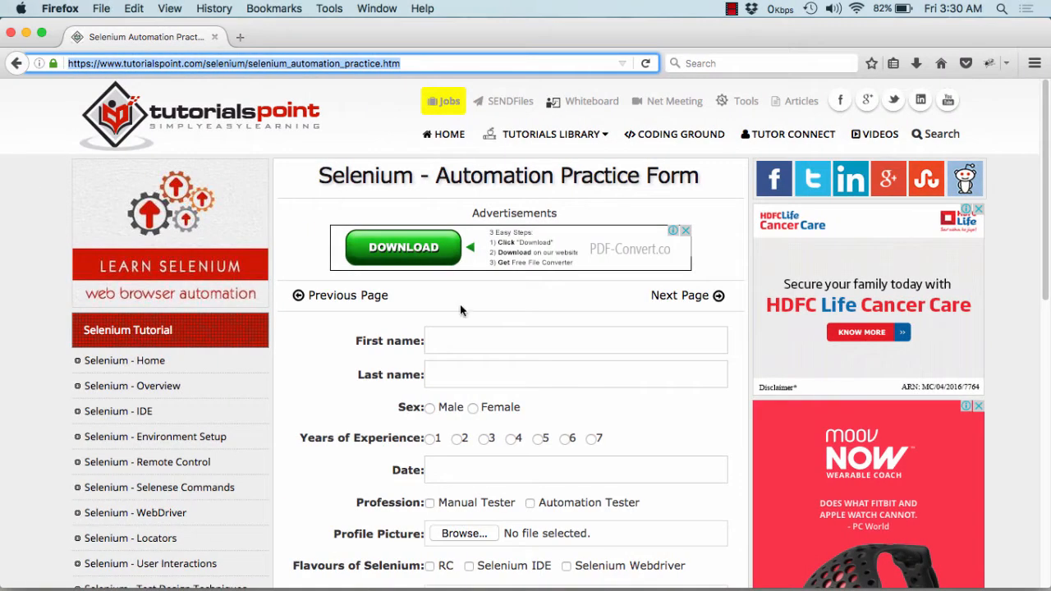
- Inspect the First name field in Firefox to read its name attribute, then return to Eclipse
left_click(575, 340)
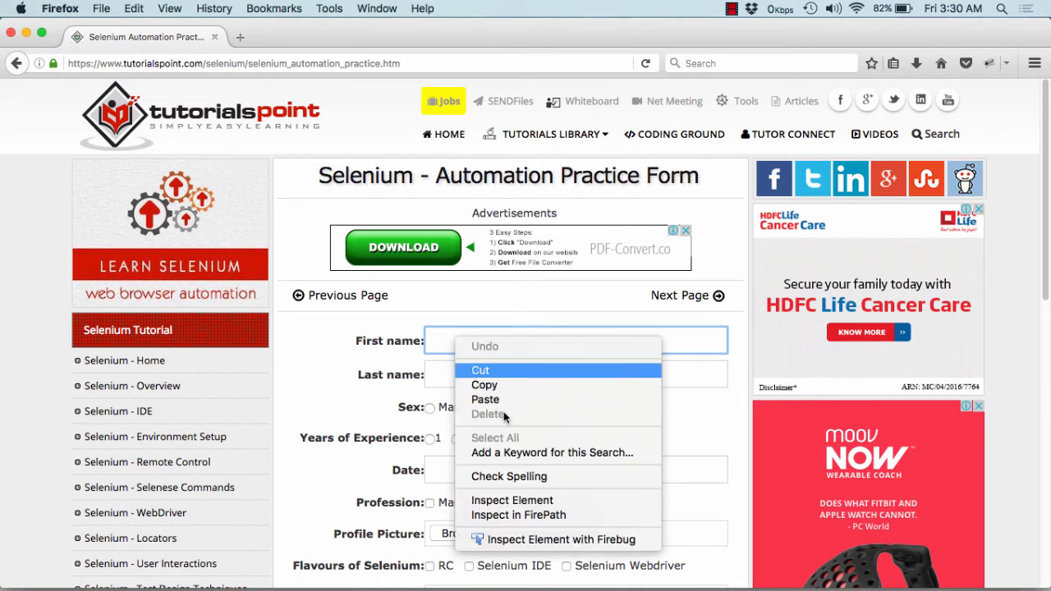
left_click(512, 499)
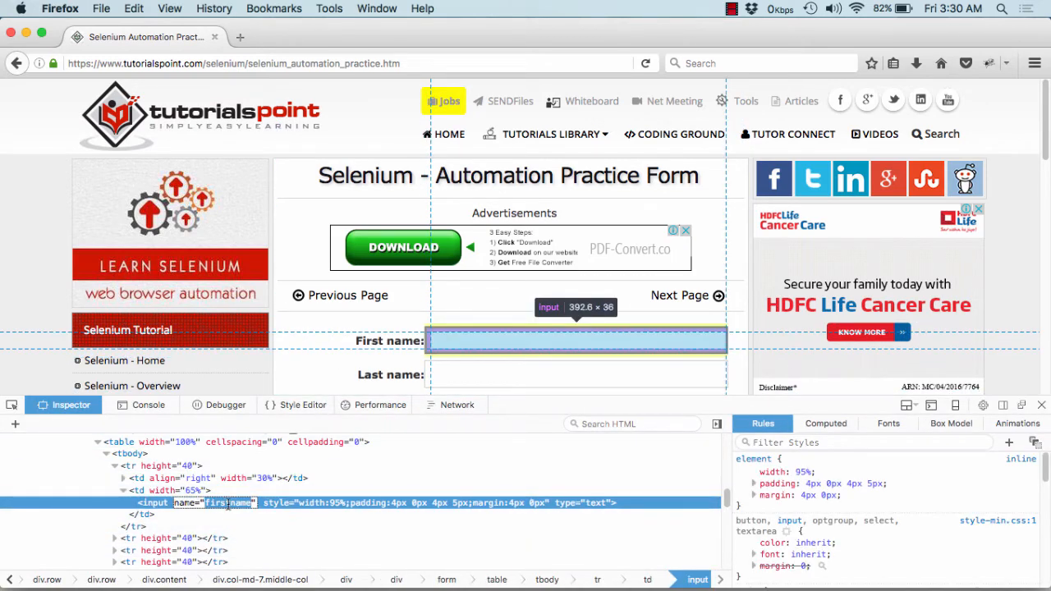
key("cmd+tab")
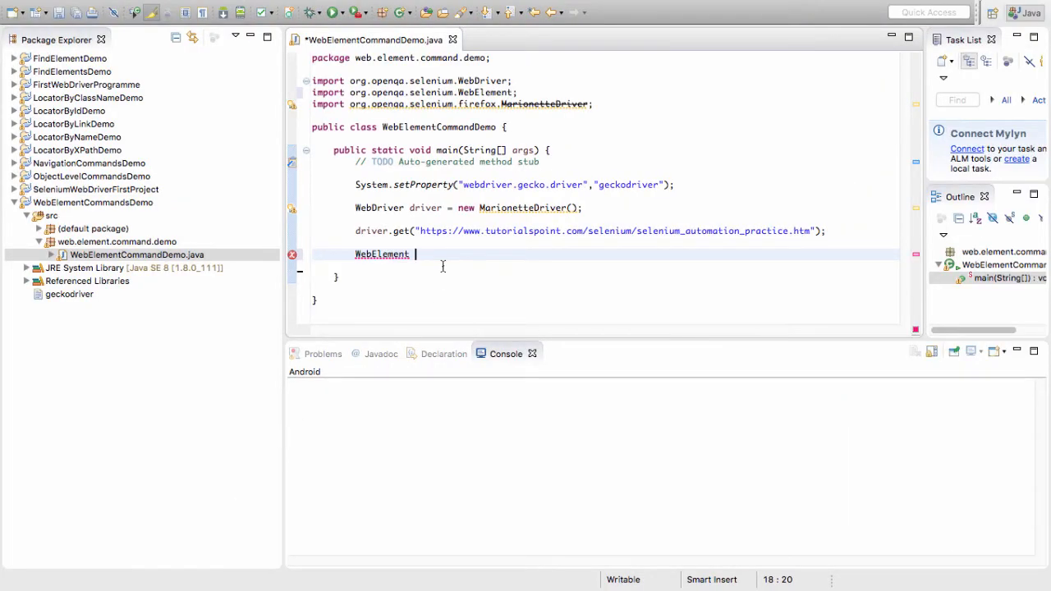
- Declare WebElement name = driver.findElement(By.name("firstname")); with the By import added
type("name =")
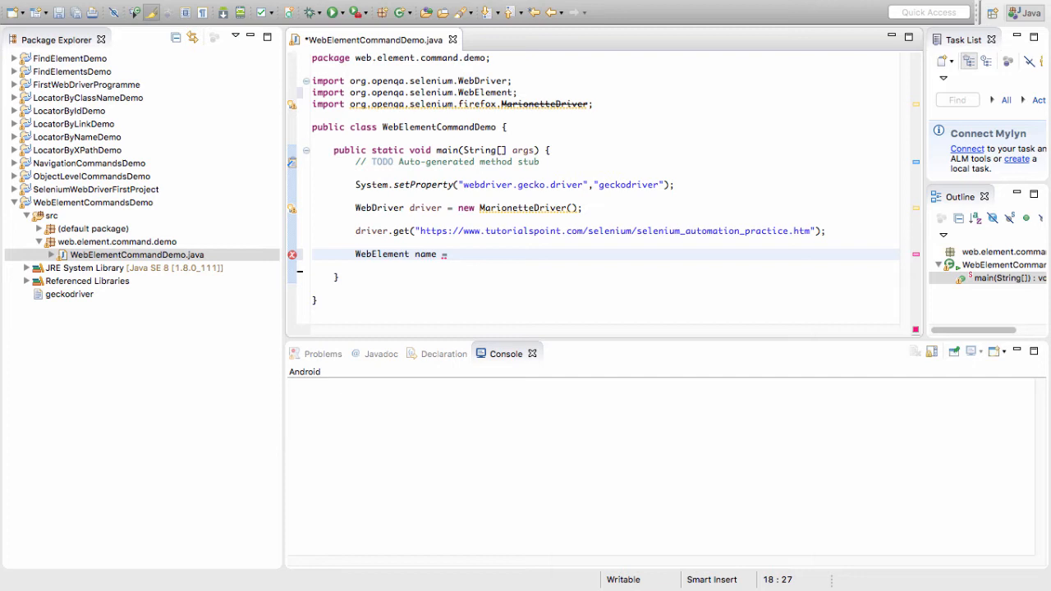
type("driver.")
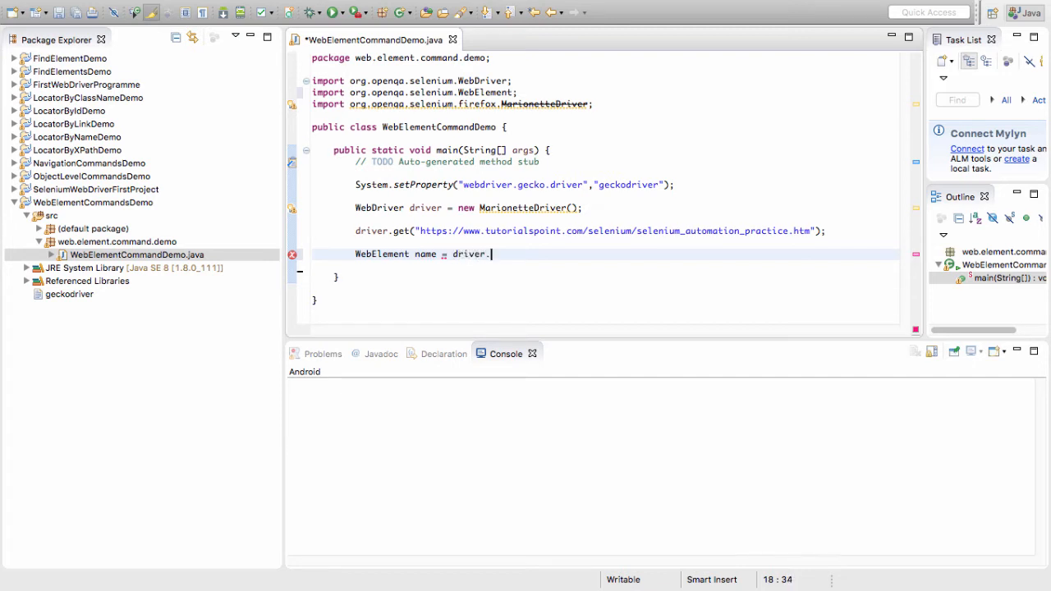
type("findElement(By.")
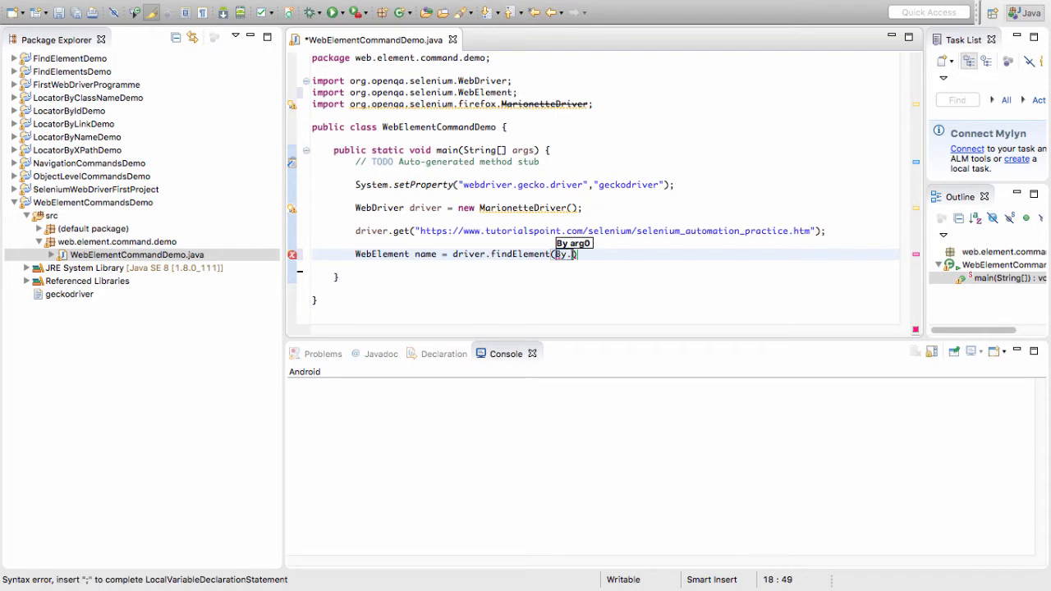
type("id")
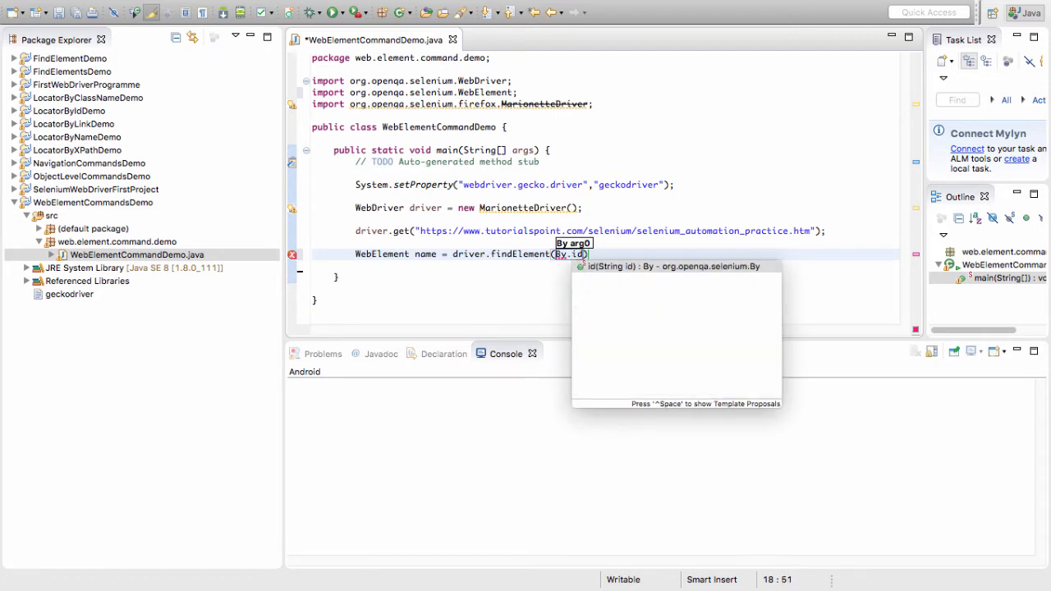
type("name(\"firstname")
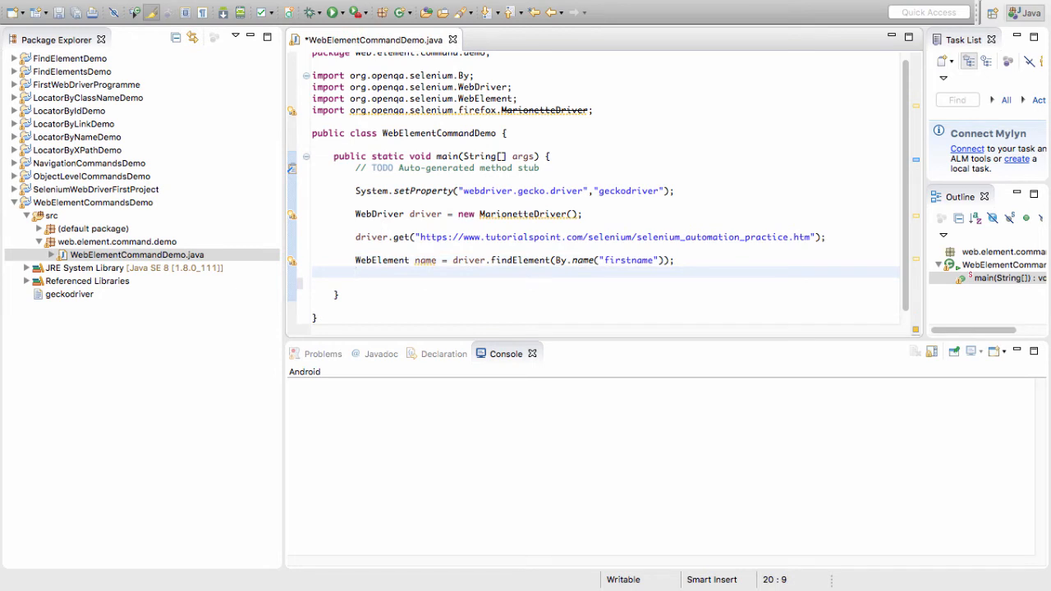
key("ctrl+s")
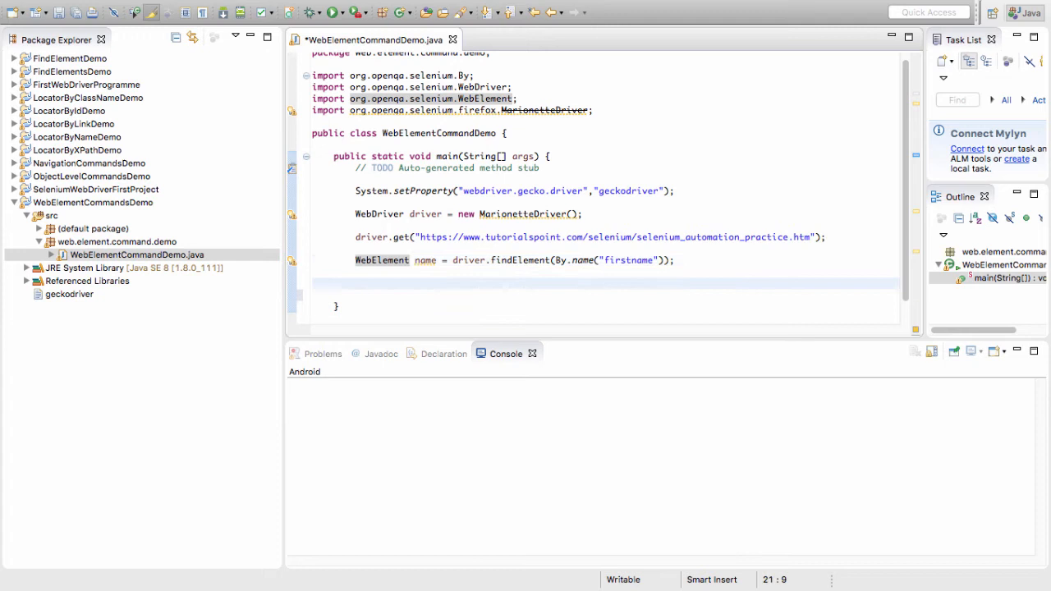
- Add name.clear(); and name.sendKeys("Tutorial"); to the main method
type("name")
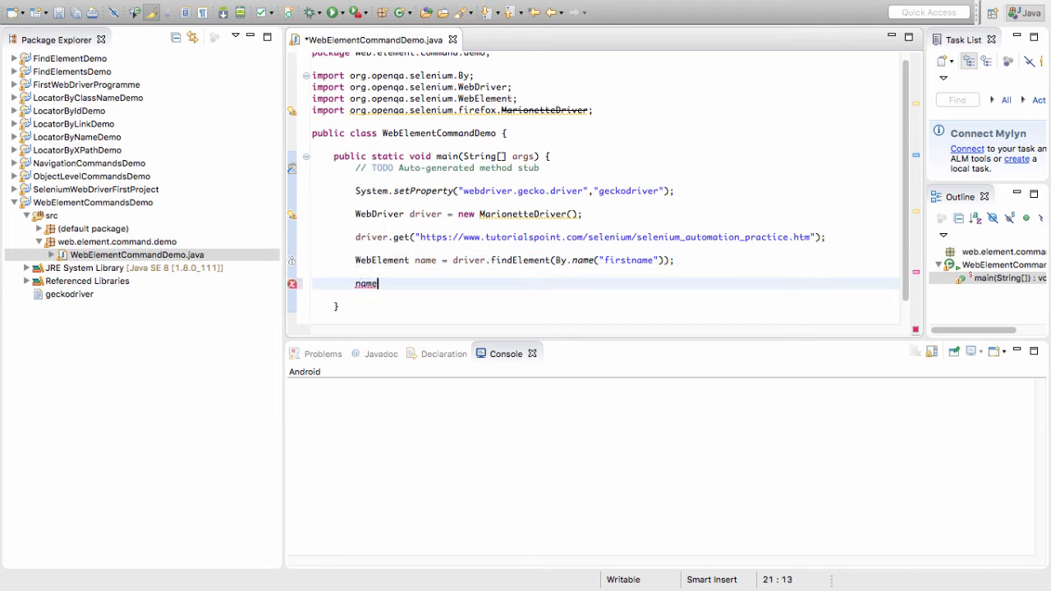
type(".clear();")
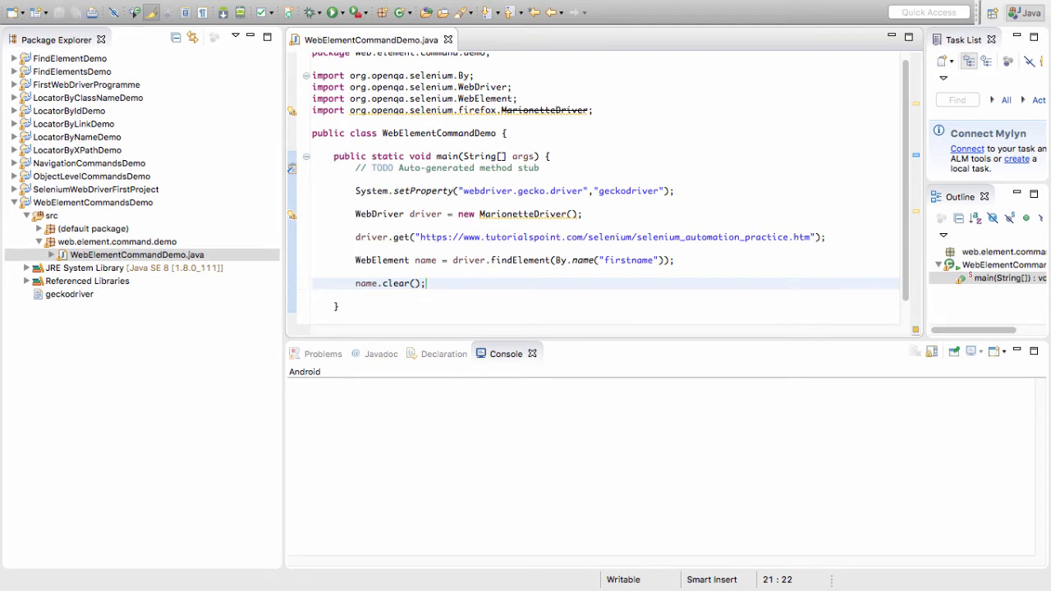
type("nge")
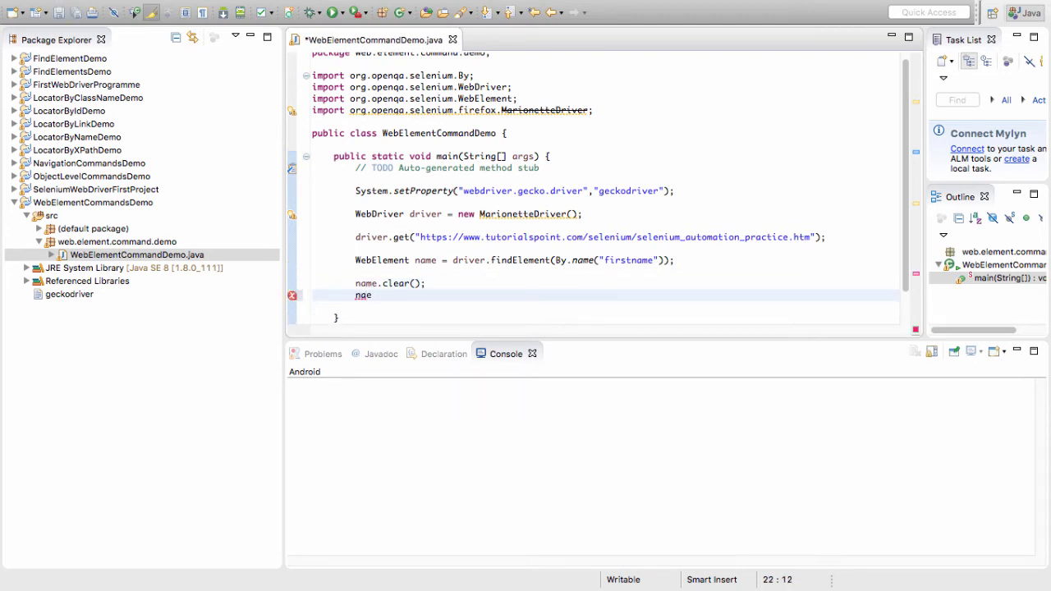
key("BackSpace")
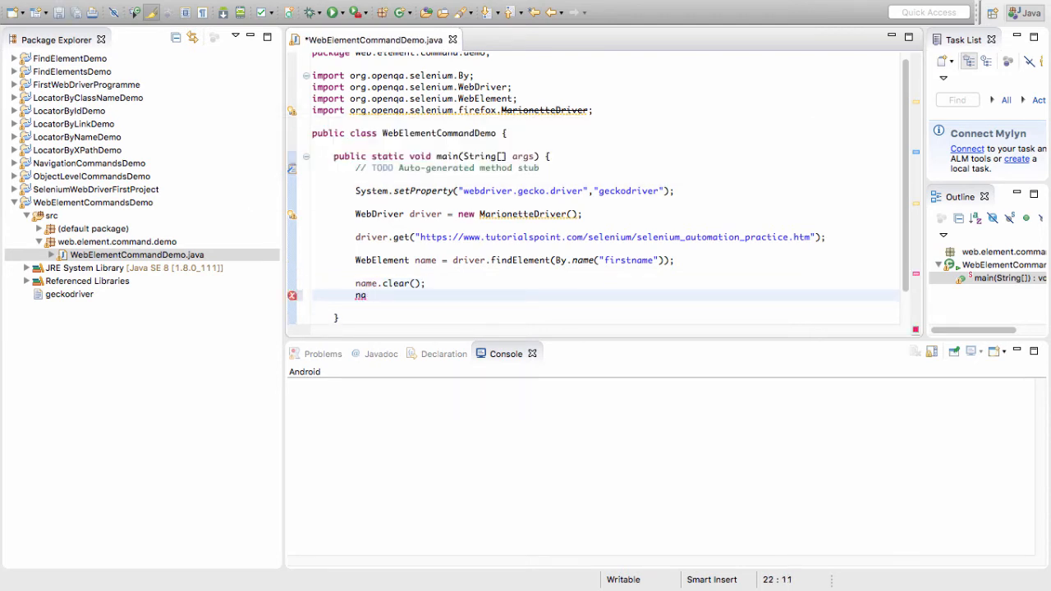
type("ame.")
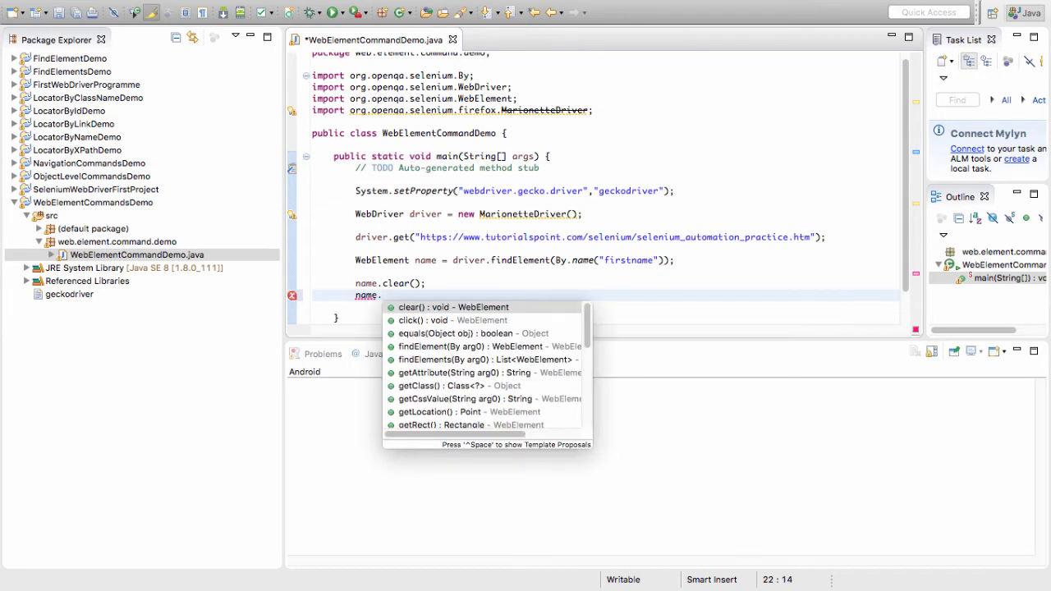
type("_")
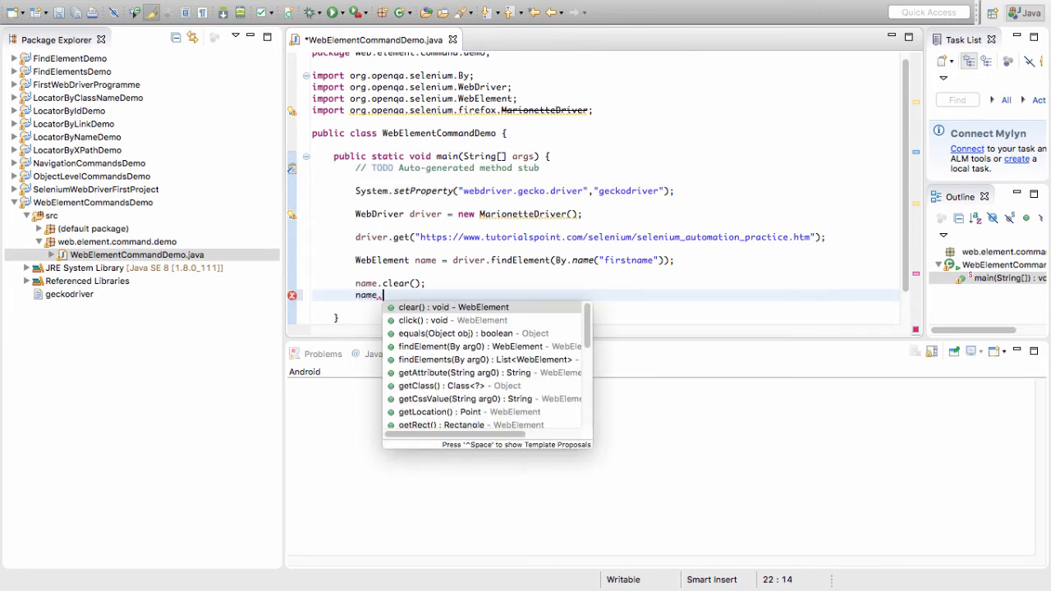
type("sendKeys(\"\");")
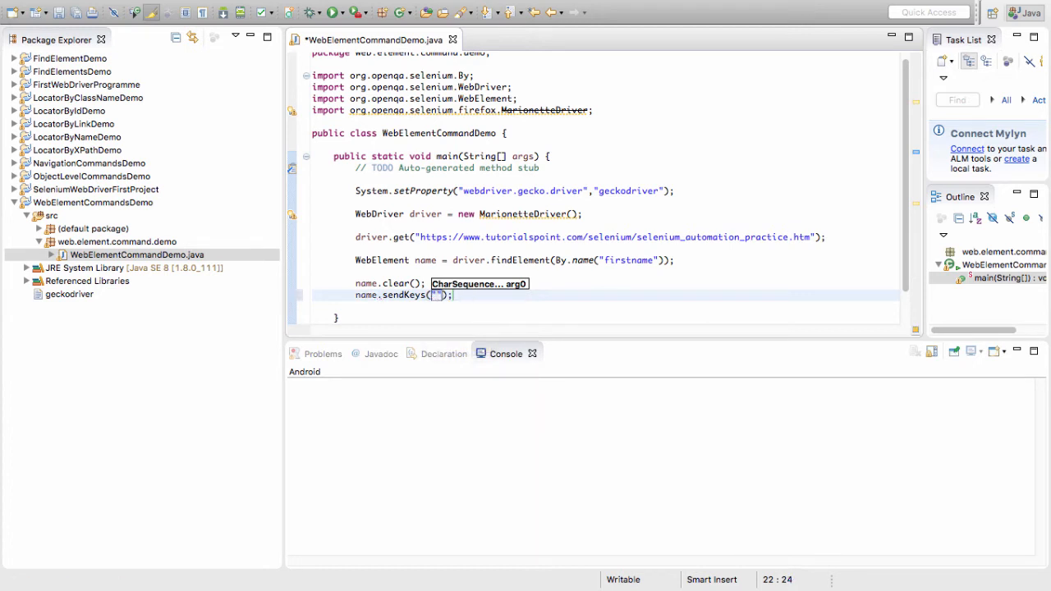
type("Tutorial")
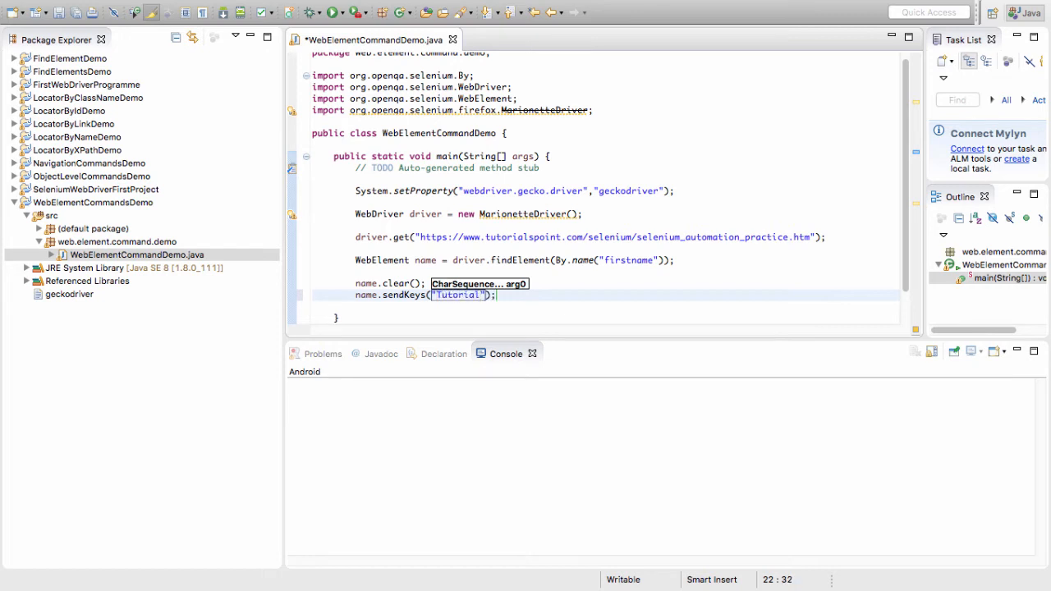
key("ctrl+s")
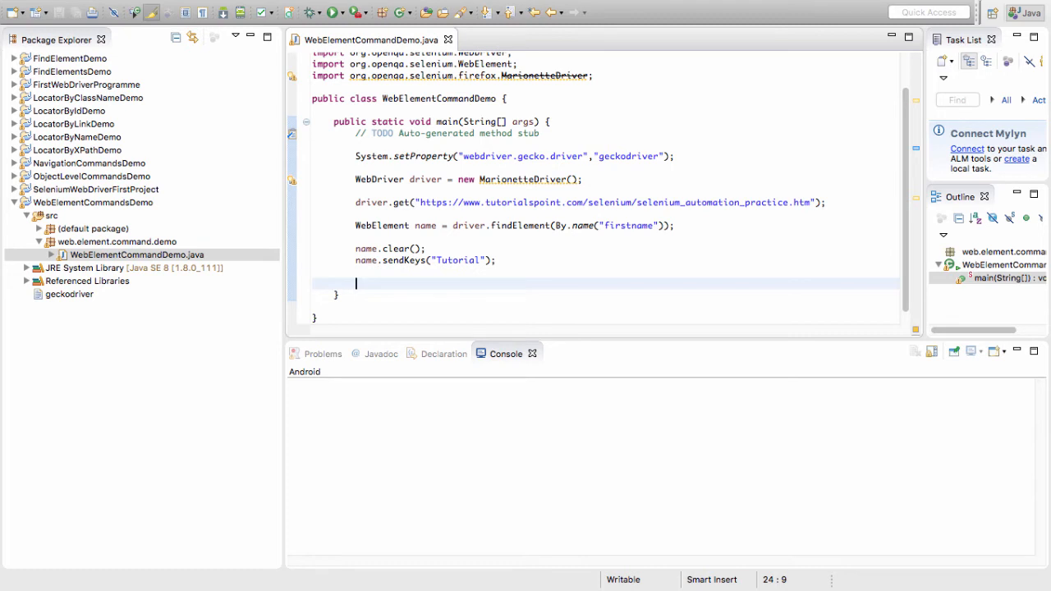
- Begin a new WebElement declaration for the submit button
type("Web")
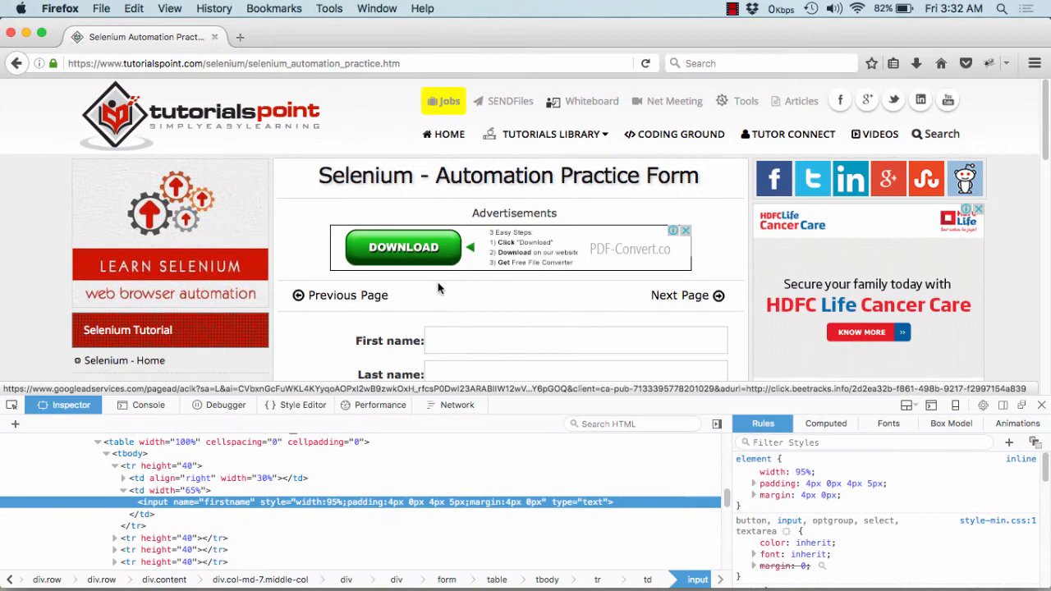
- Scroll to the form's Button in Firefox and bring up its inspection menu
scroll("down", 3)
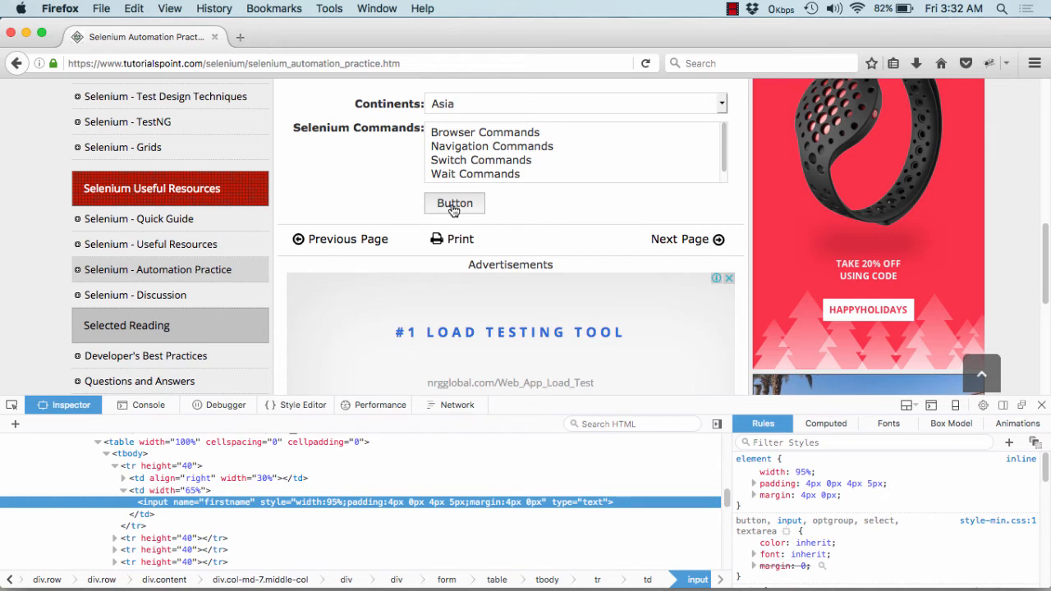
right_click(453, 204)
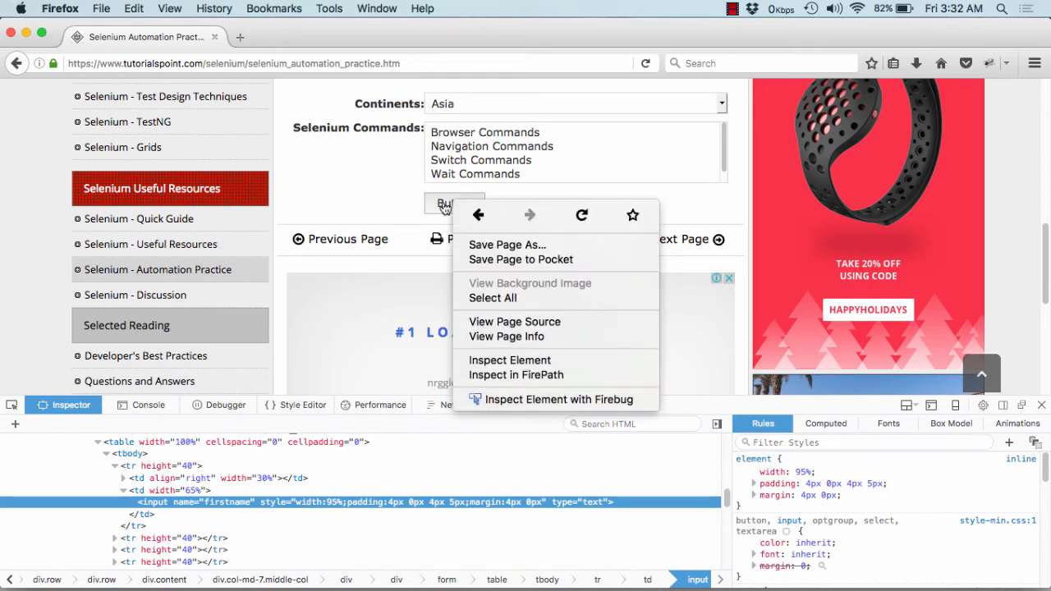
mouse_move(516, 374)
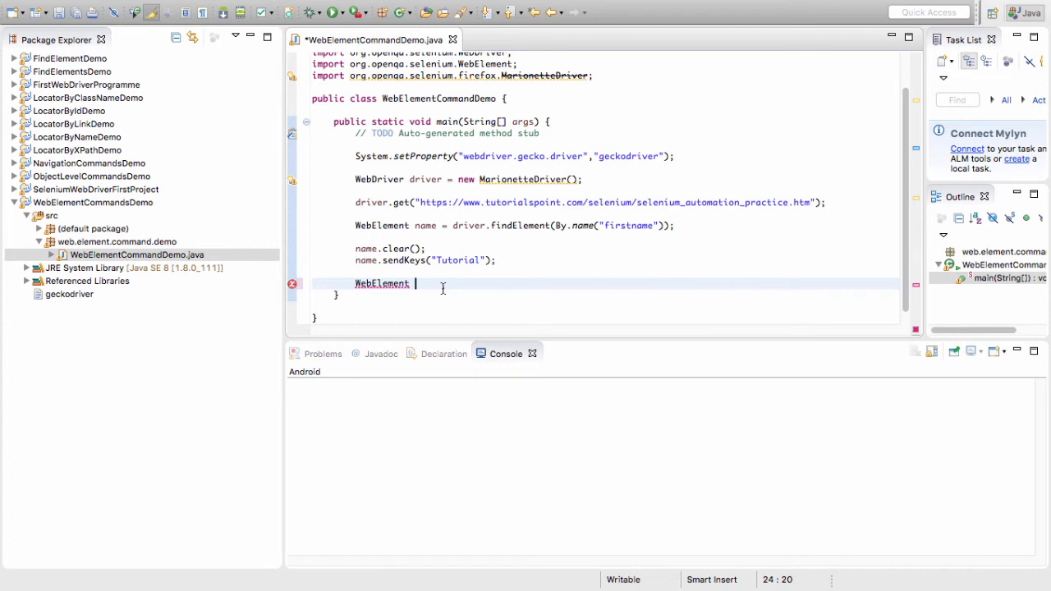
- Declare WebElement submit_btn = driver.findElement(By.name("submit"));
type("su")
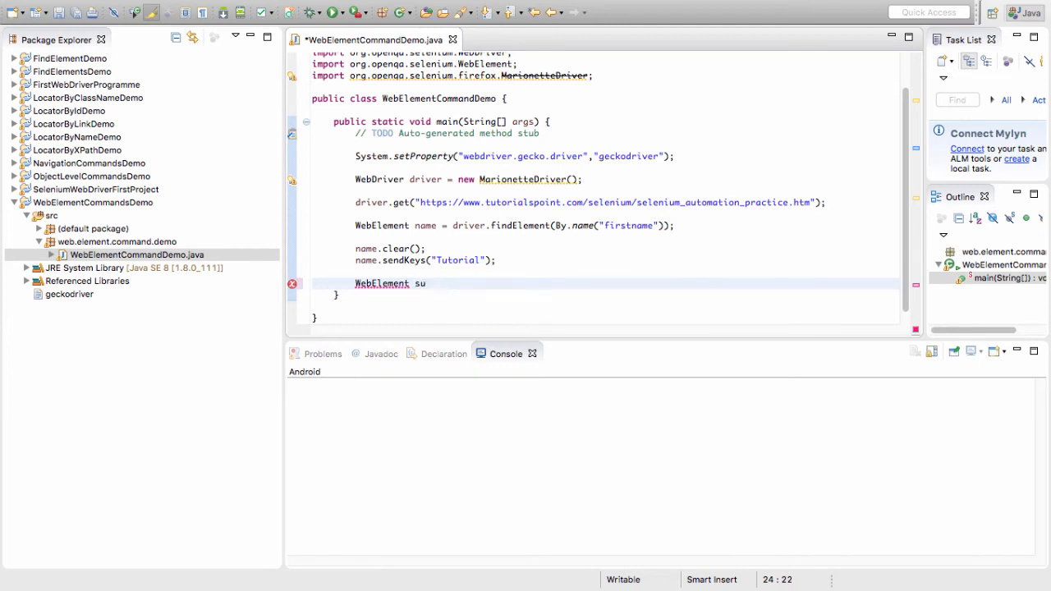
type("bmit")
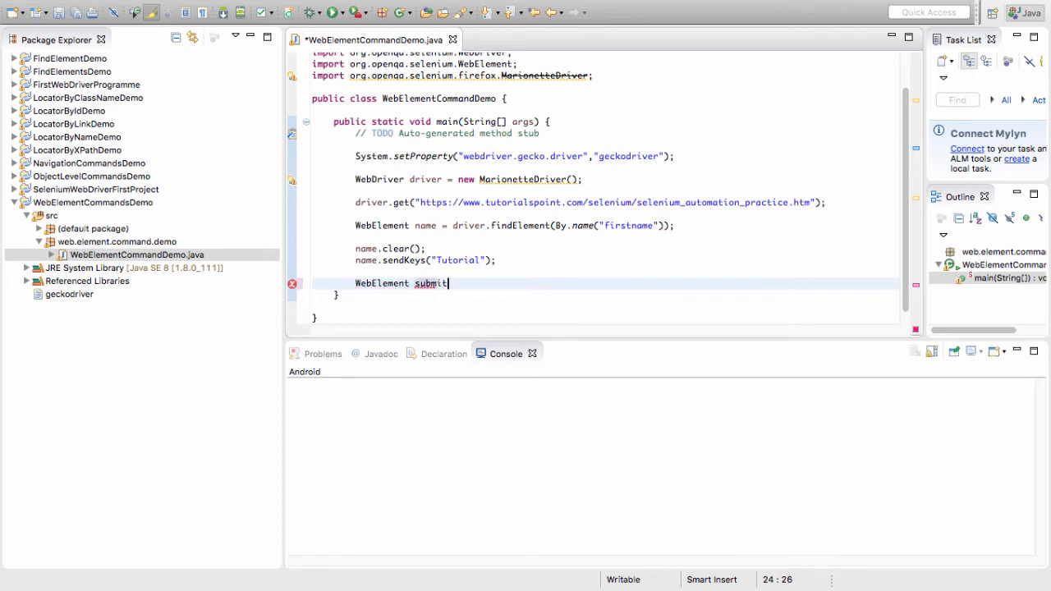
type("_btn")
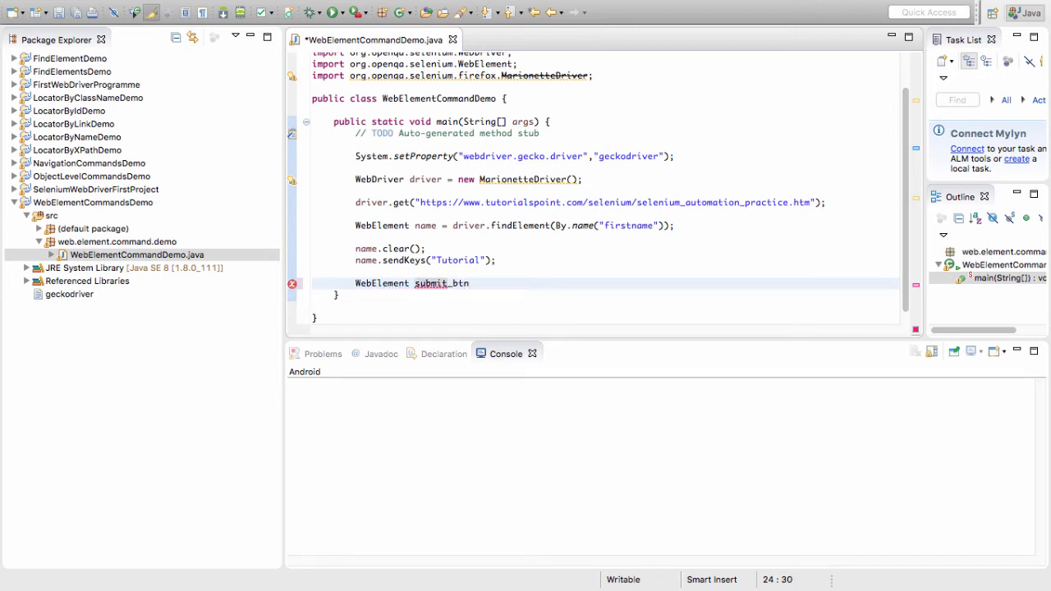
type("=")
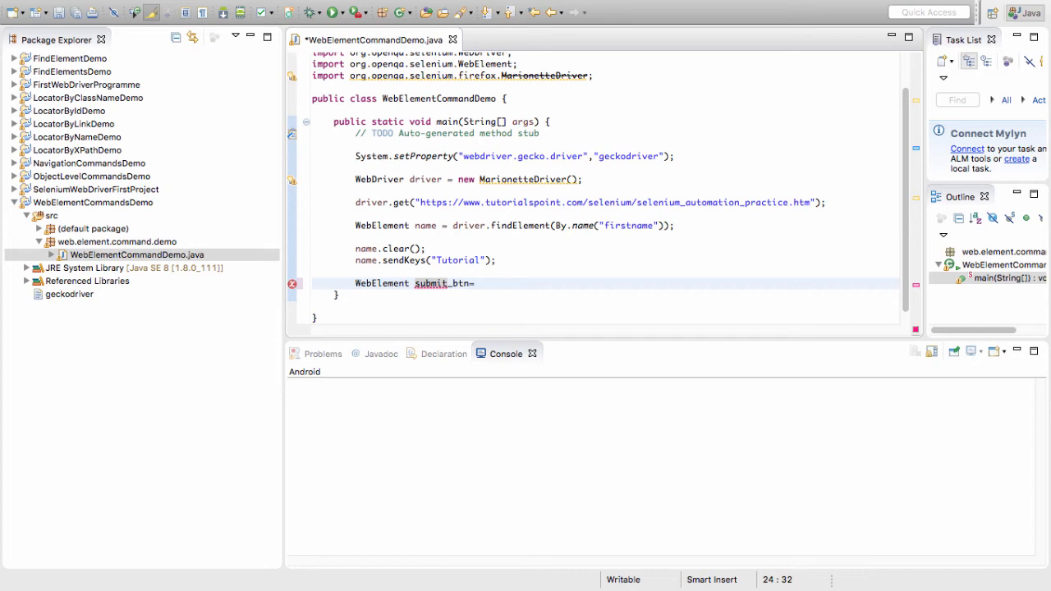
type("driver")
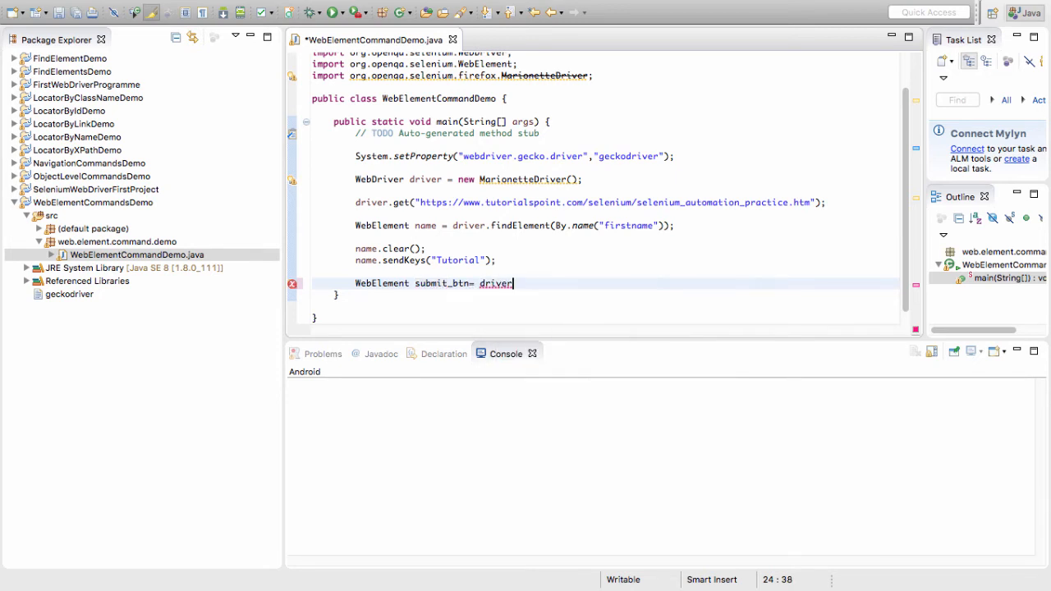
type(".findElement(")
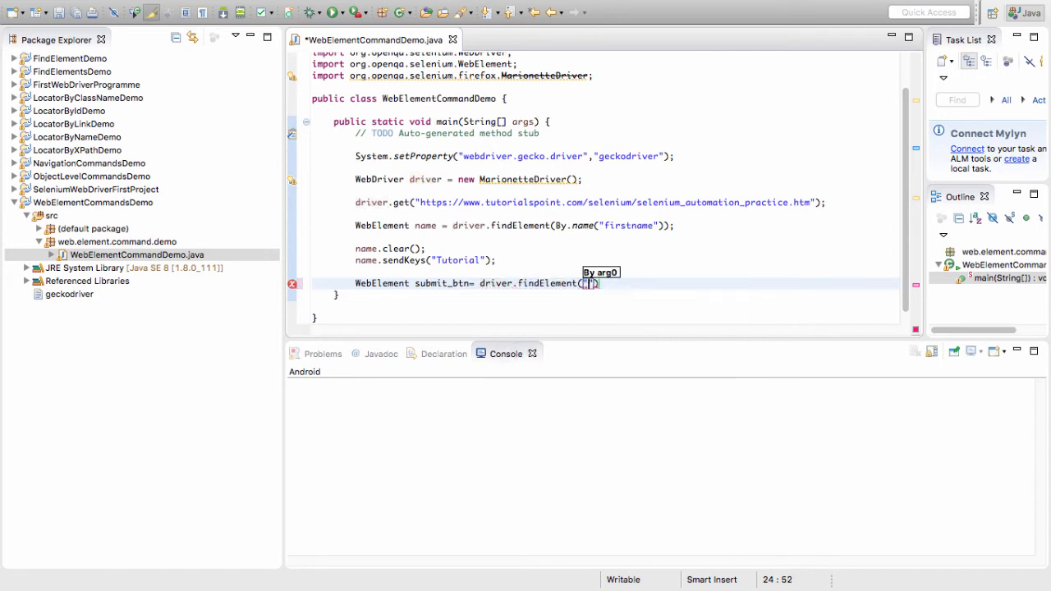
type("B")
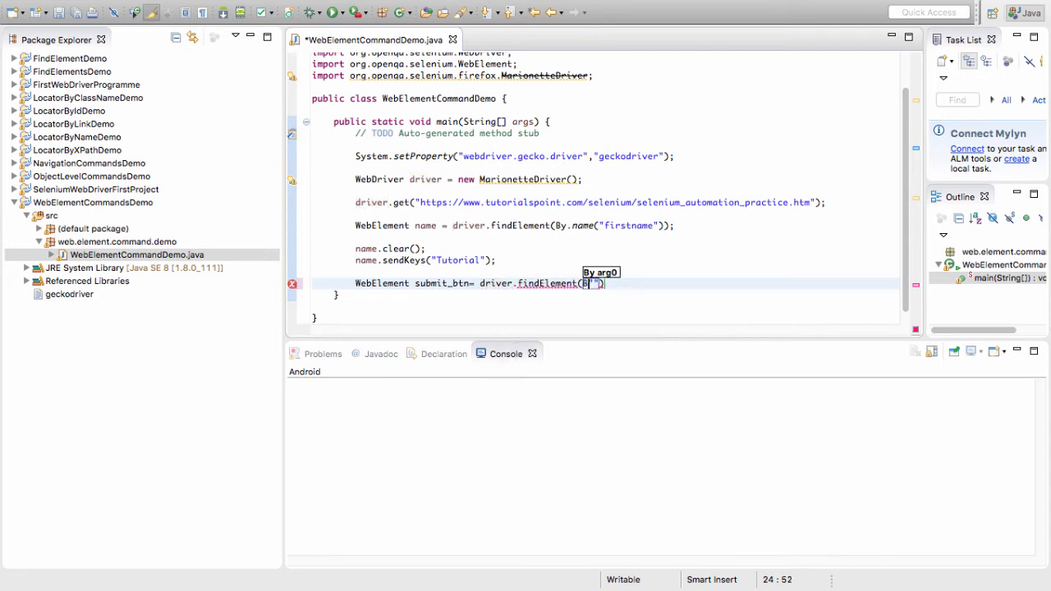
type(".")
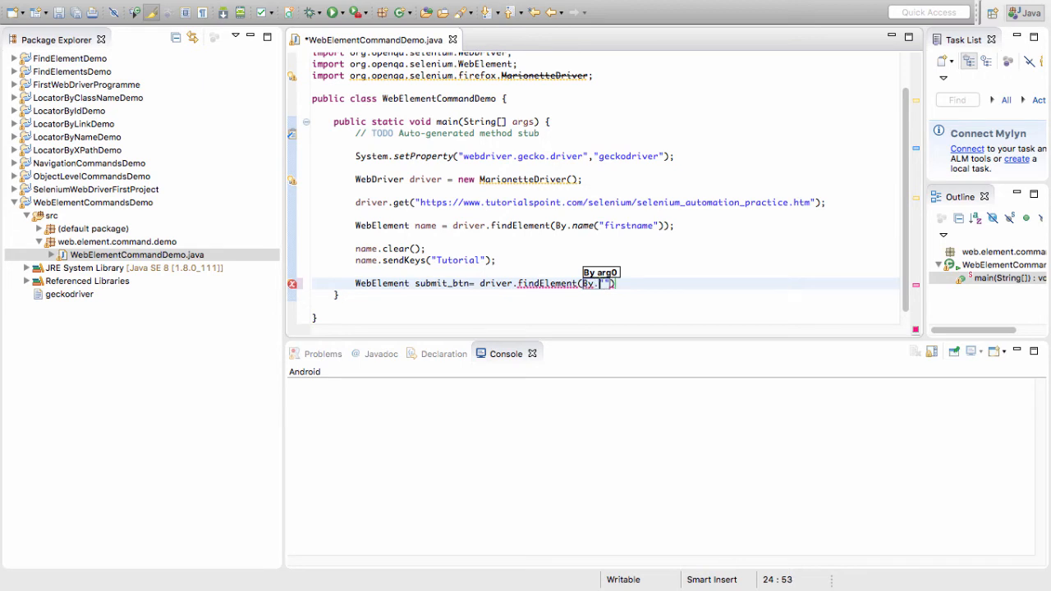
type("name(")
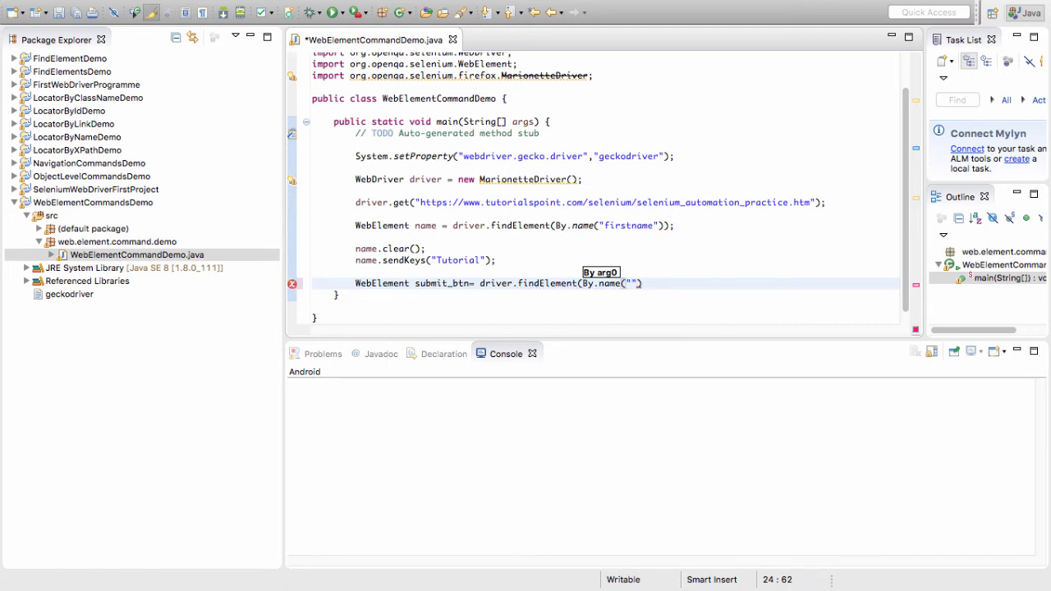
type(");")
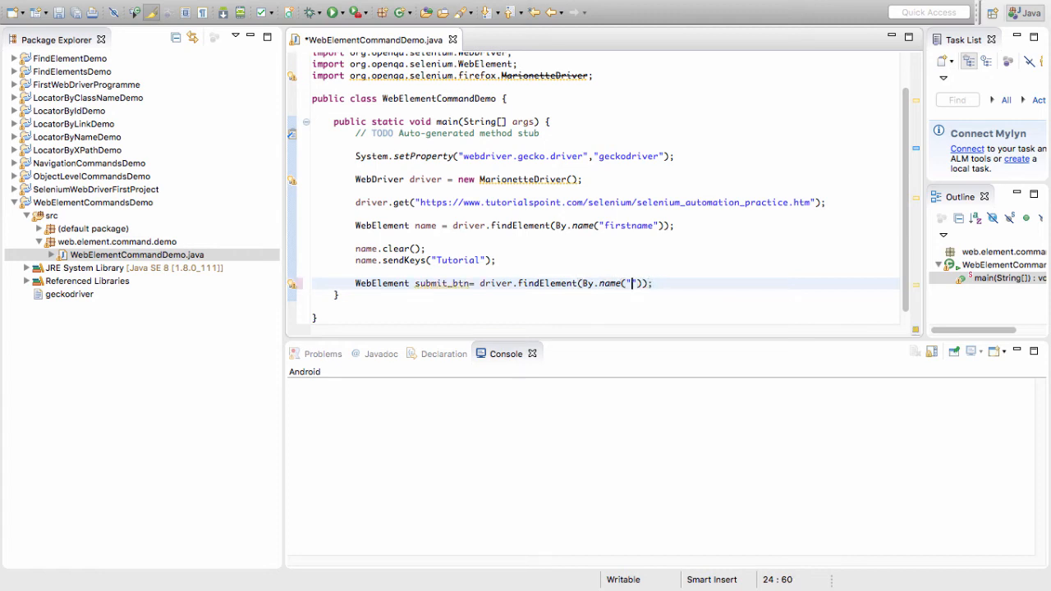
type("submit")
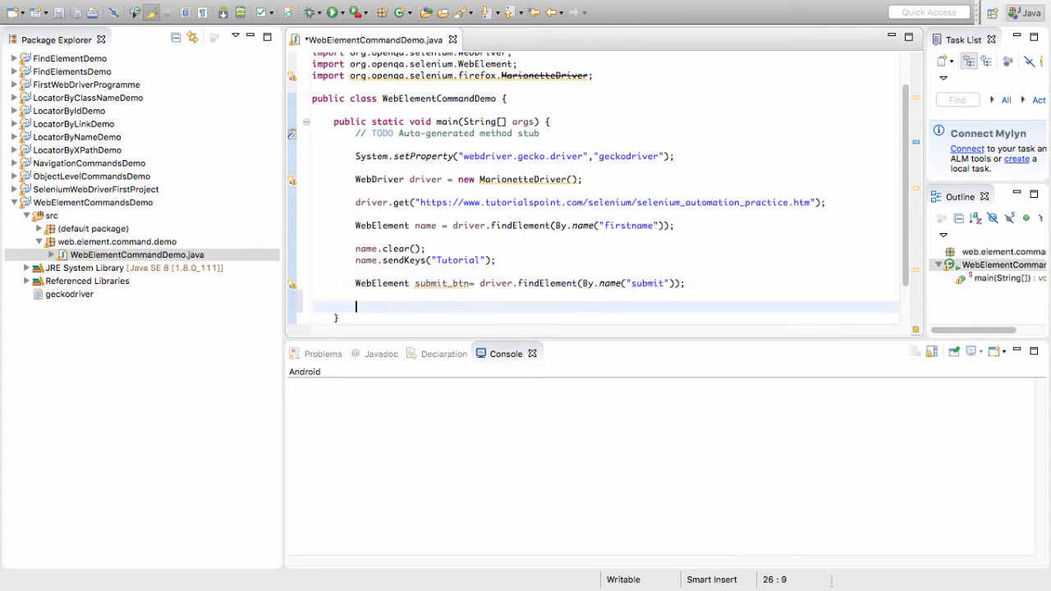
- Add submit_btn.click(); and save the file
type("submit_btn")
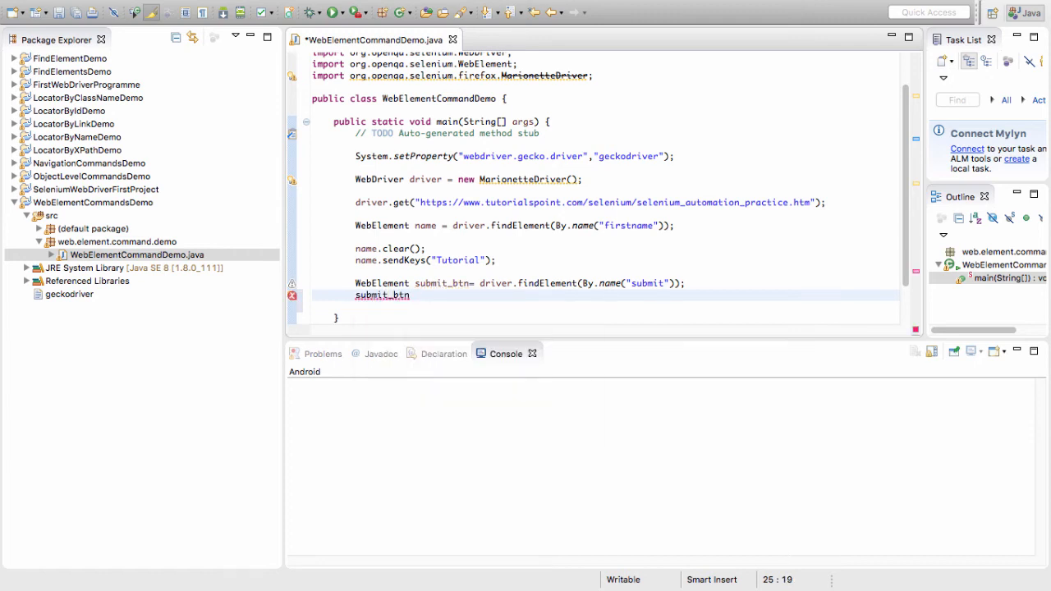
type("click();")
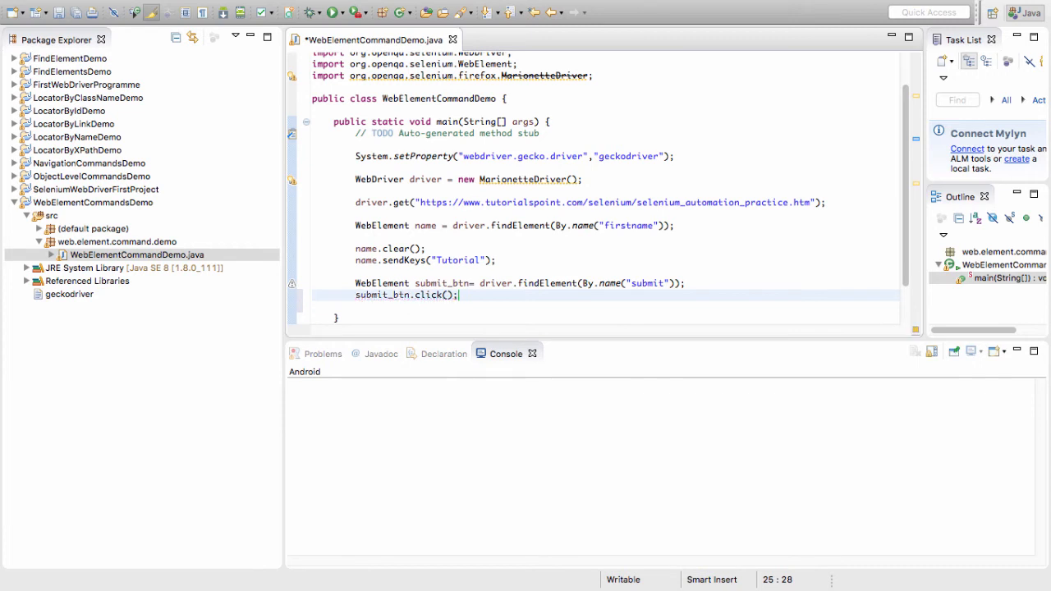
key("ctrl+s")
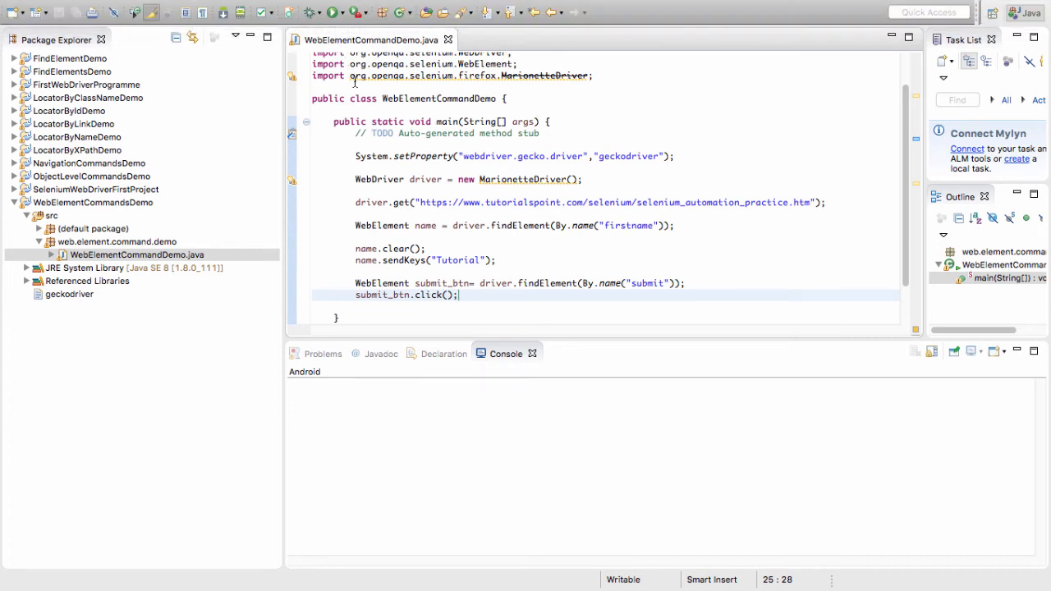
- Run the test so First name fills with Tutorial, answer the submission alert, and return to Eclipse
left_click(310, 13)
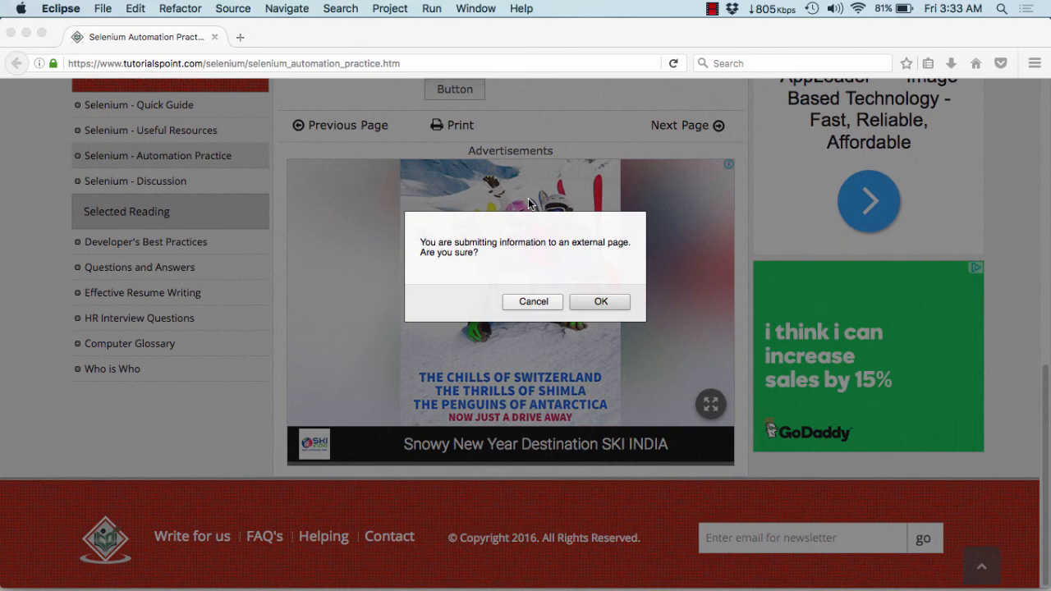
left_click(602, 302)
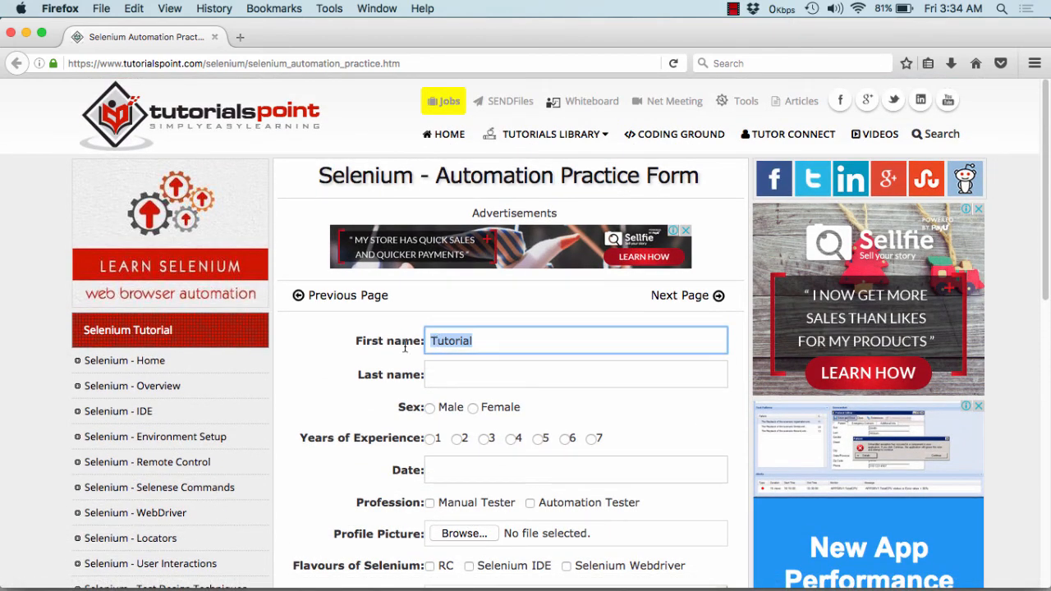
scroll("down", 3)
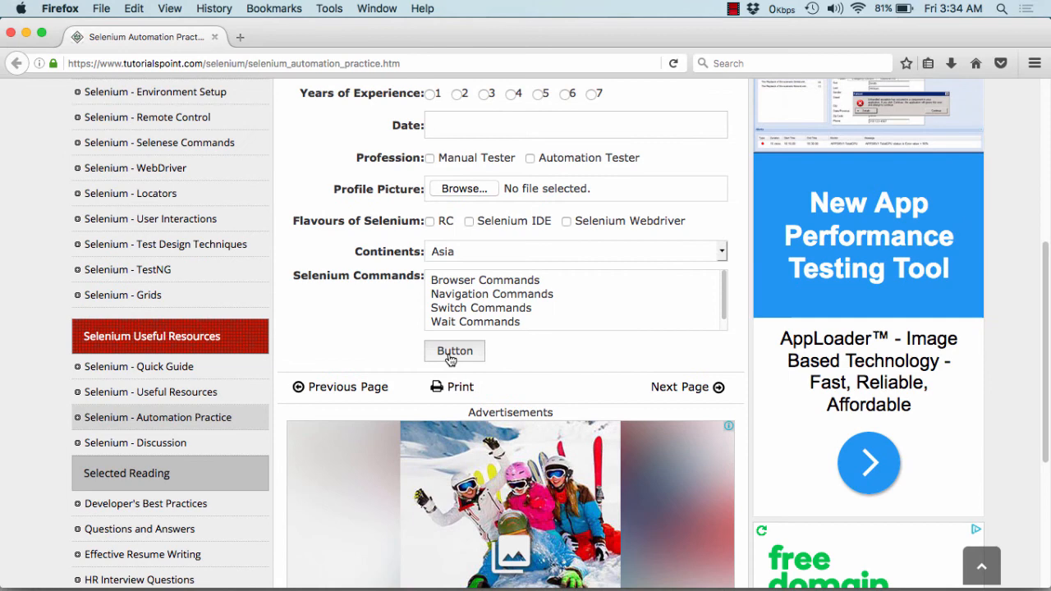
left_click(453, 351)
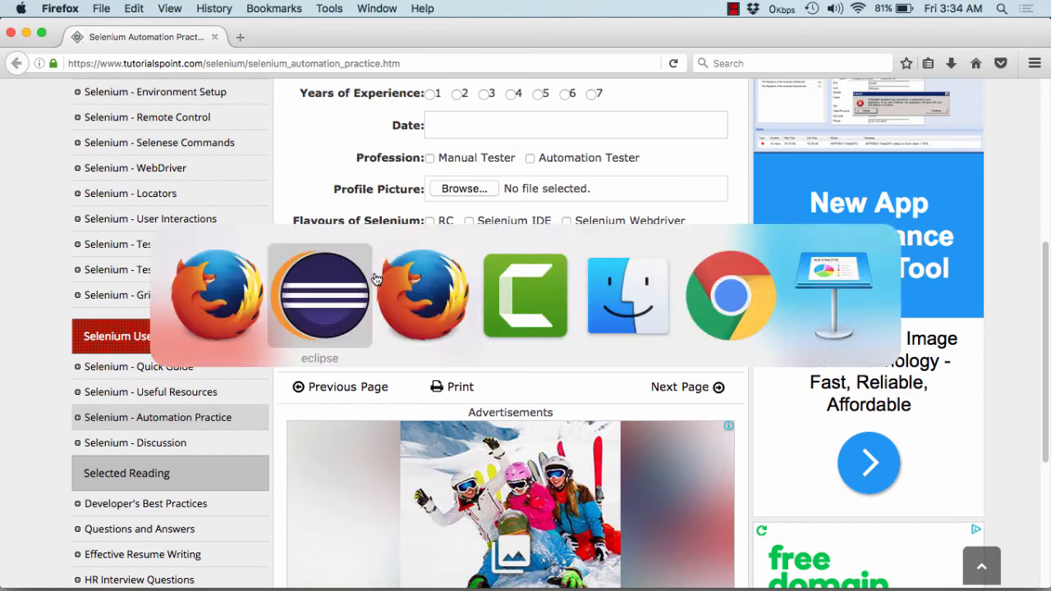
left_click(319, 295)
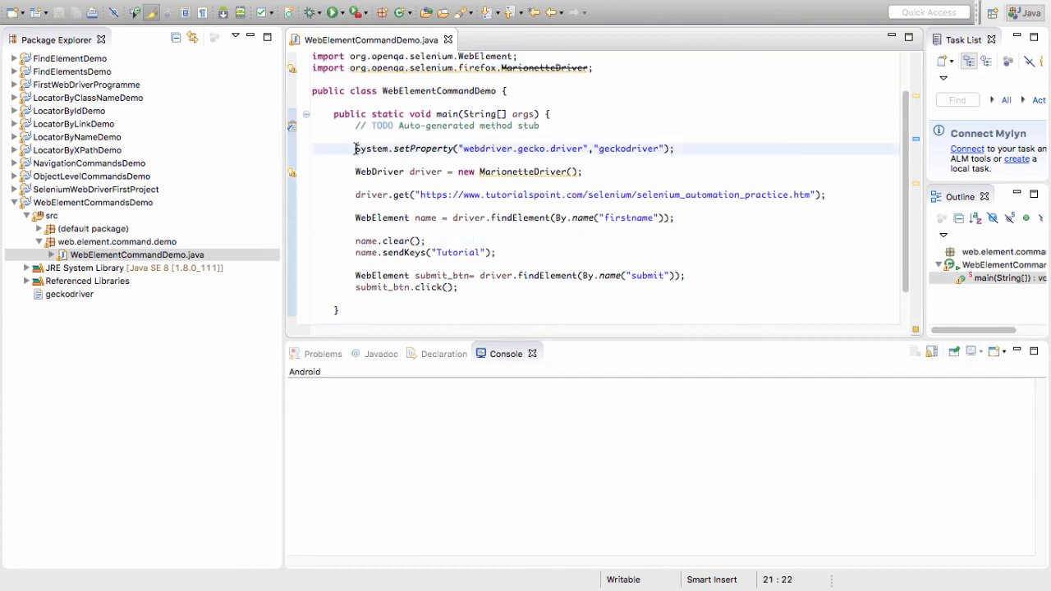
left_click(680, 148)
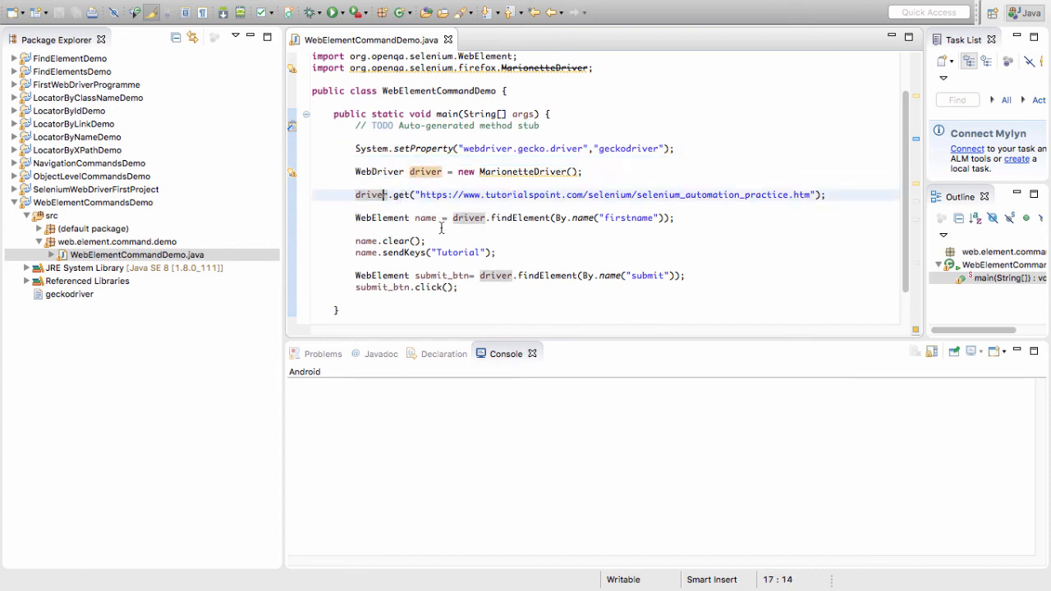
left_click_drag(355, 240, 499, 253)
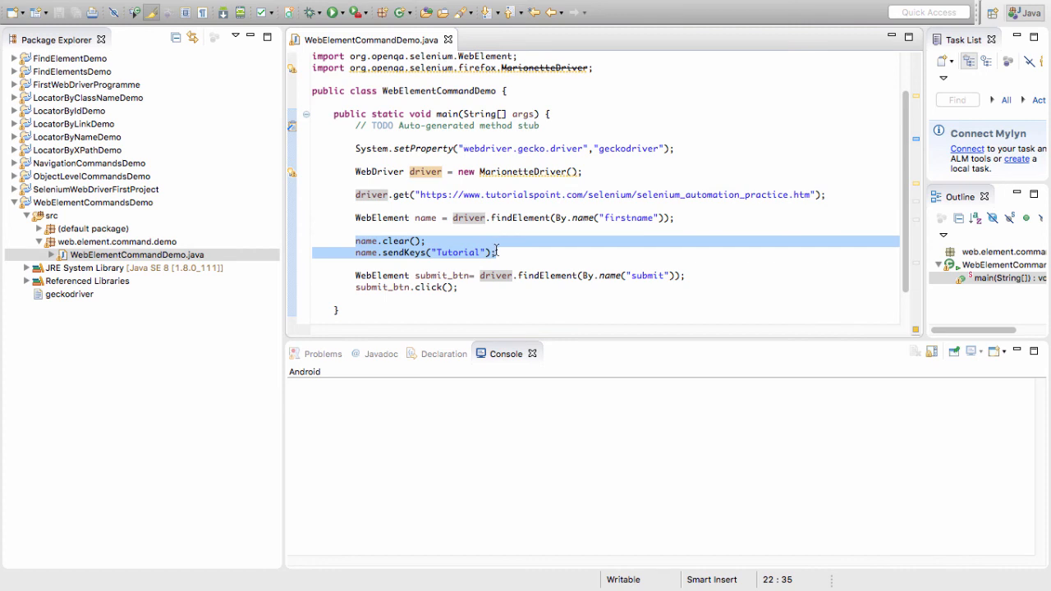